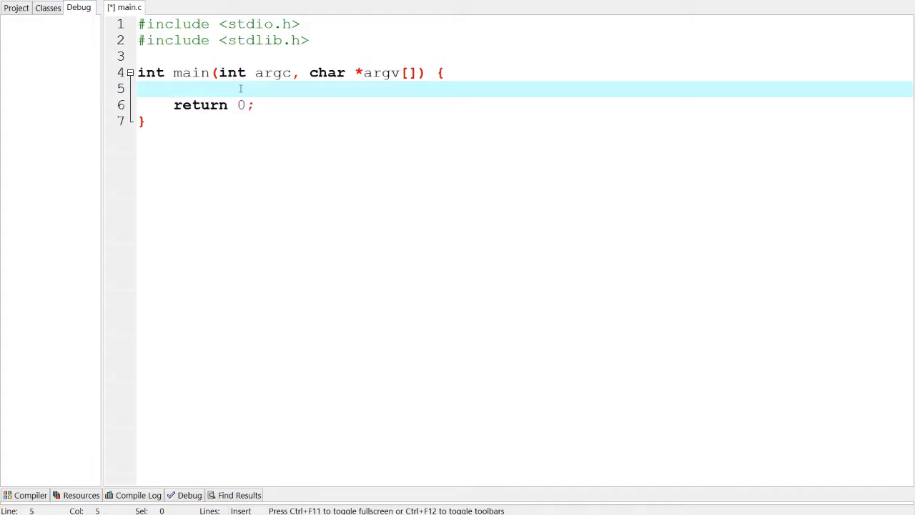
# Add printf("How many characters do you want in your password?"); on line 5.
pyautogui.write('P')
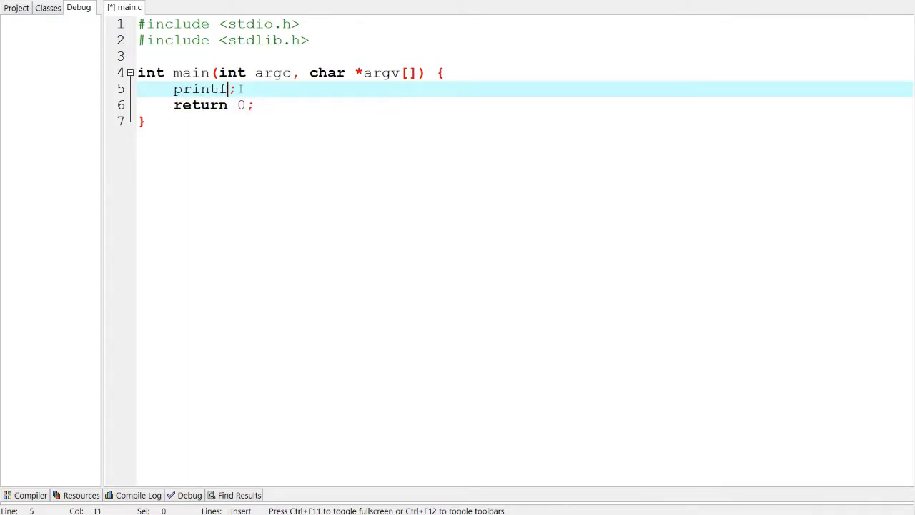
pyautogui.write('("How m')
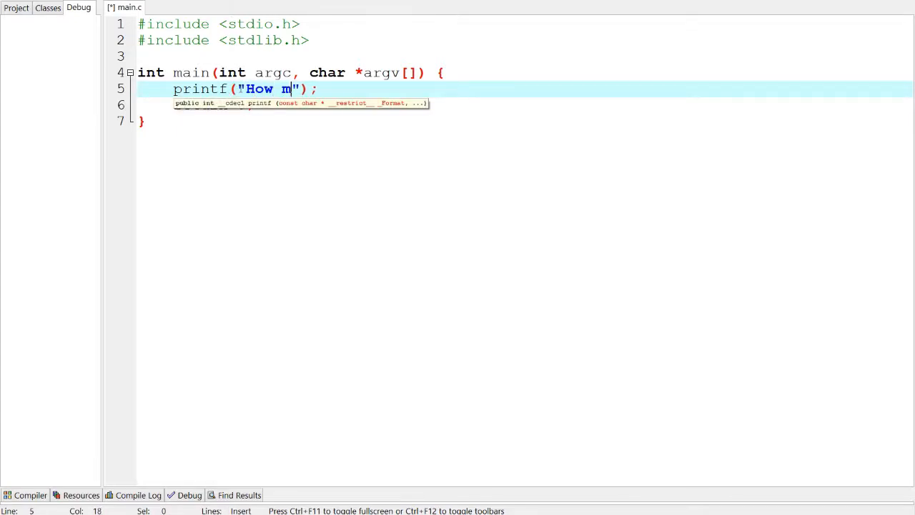
pyautogui.write('any characters do')
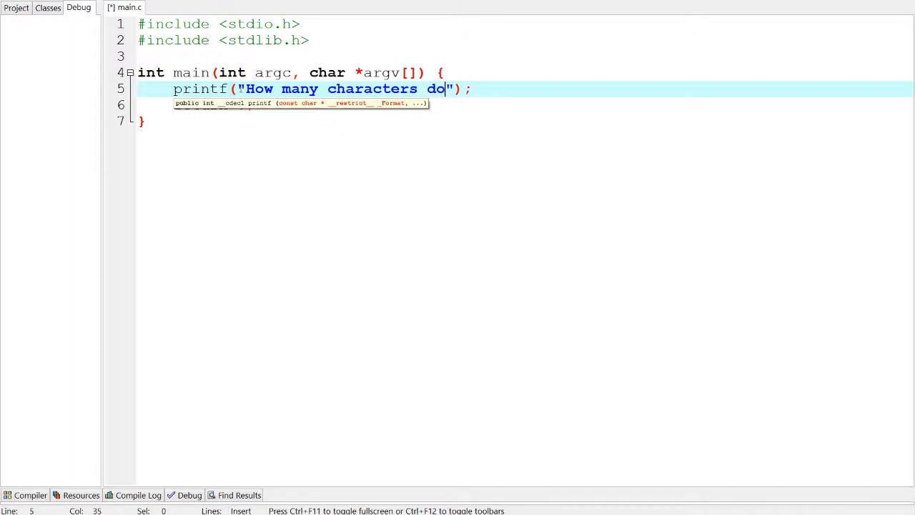
pyautogui.write('you want in your')
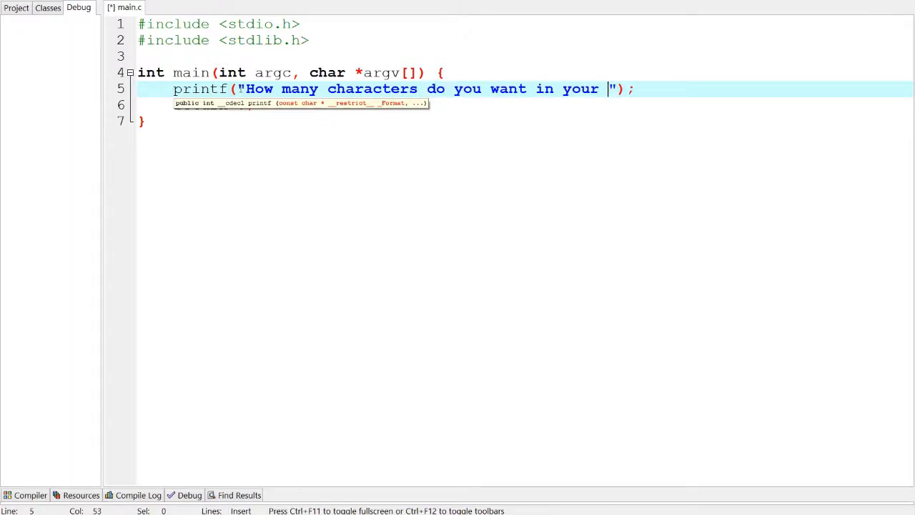
pyautogui.write('password')
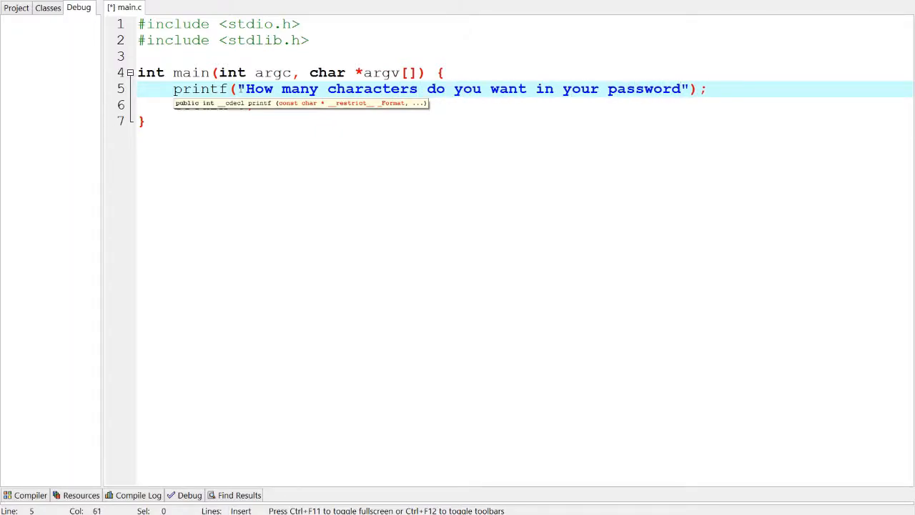
pyautogui.write('?')
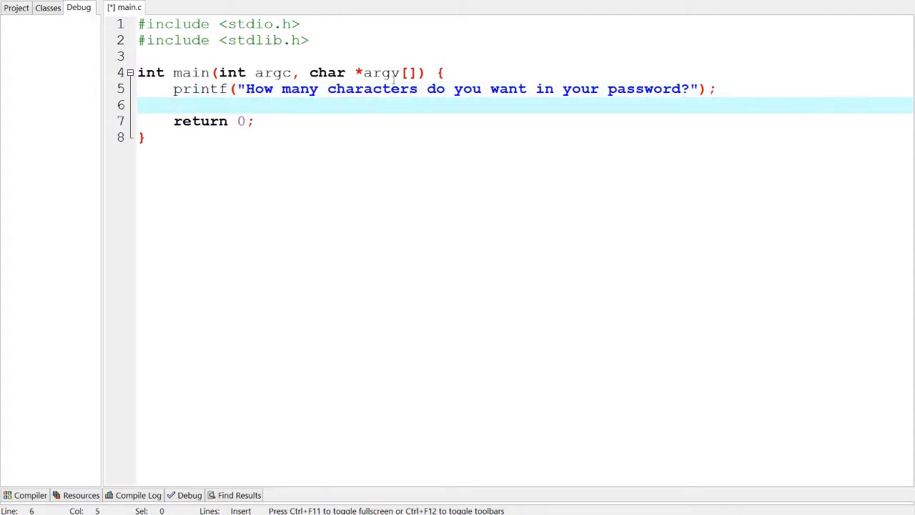
# Read the answer with scanf("%d", &desiredNumber); on the next line.
pyautogui.write('sc')
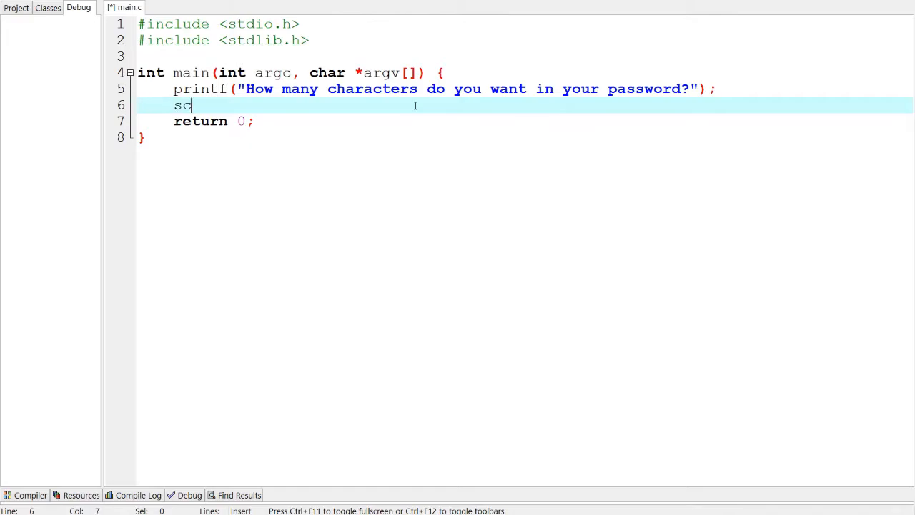
pyautogui.write('anf("")')
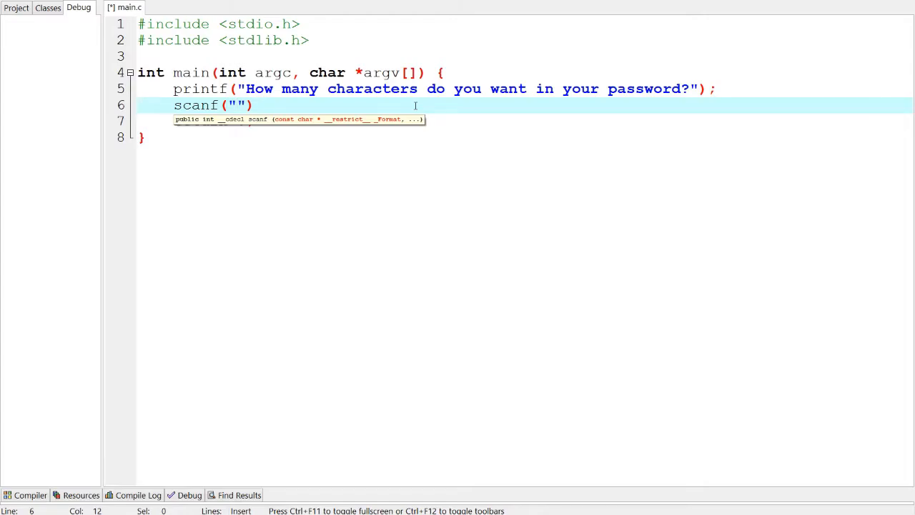
pyautogui.write('%d')
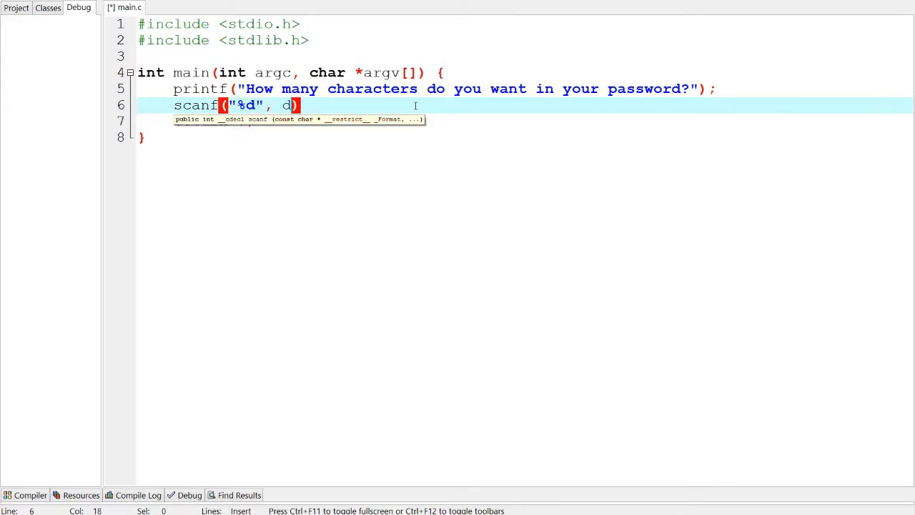
pyautogui.write('es')
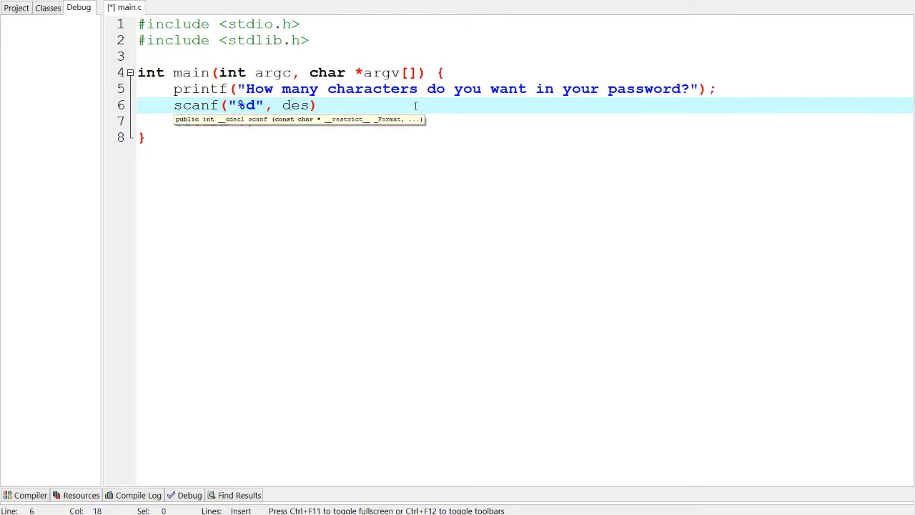
pyautogui.write('&')
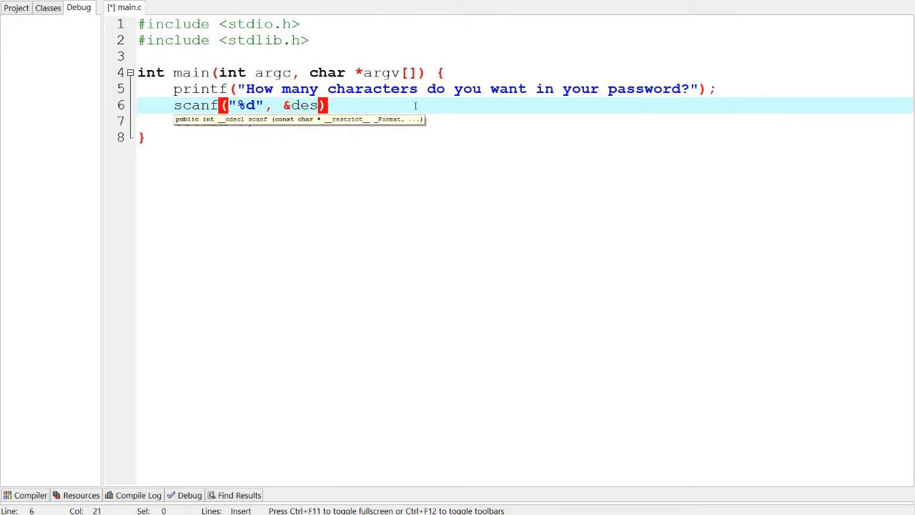
pyautogui.write('iredNumber')
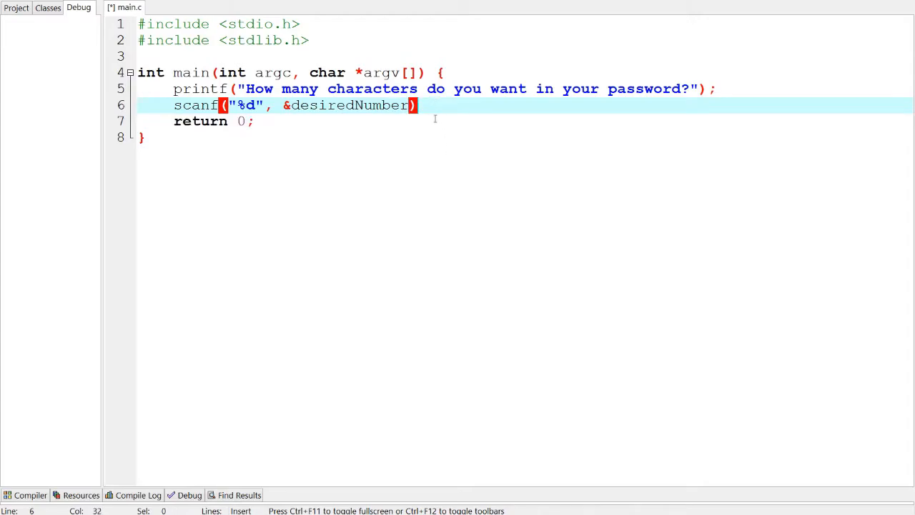
pyautogui.click(440, 72)
pyautogui.write(';')
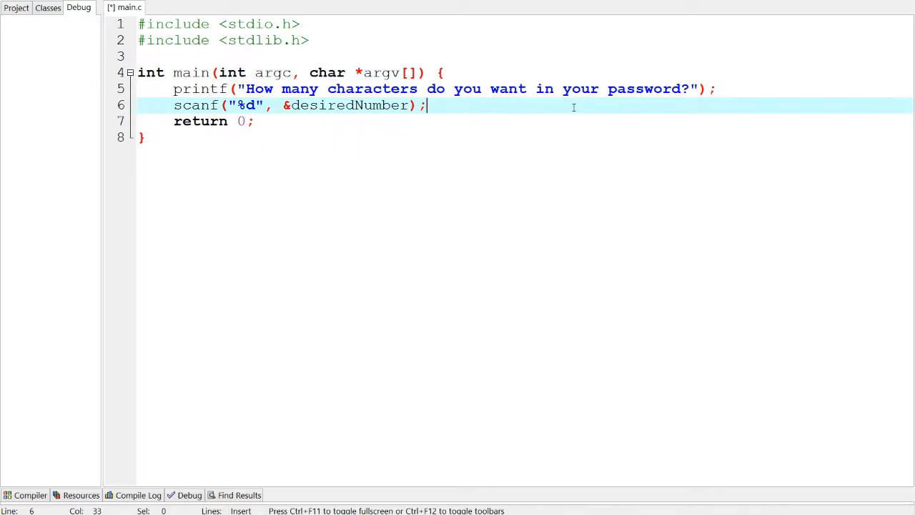
# End the password prompt string with \n.
pyautogui.moveTo(425, 106); pyautogui.dragTo(173, 88)
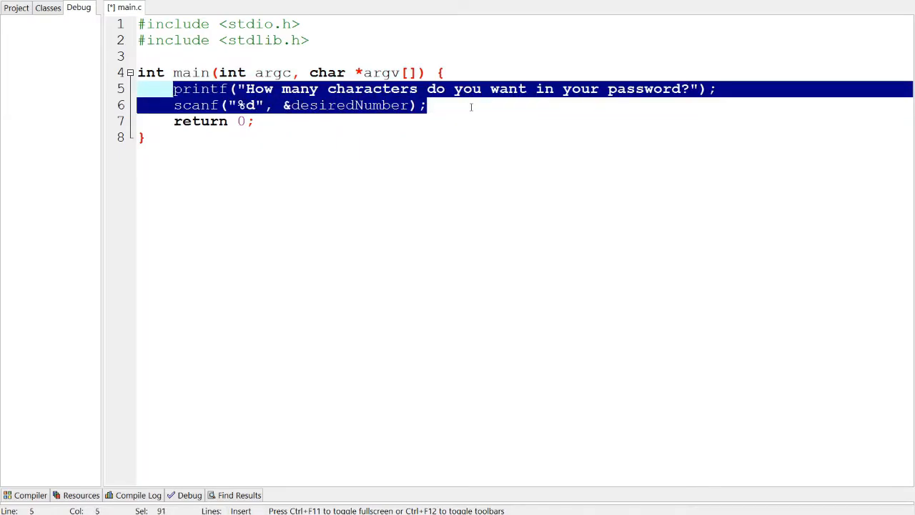
pyautogui.click(687, 88)
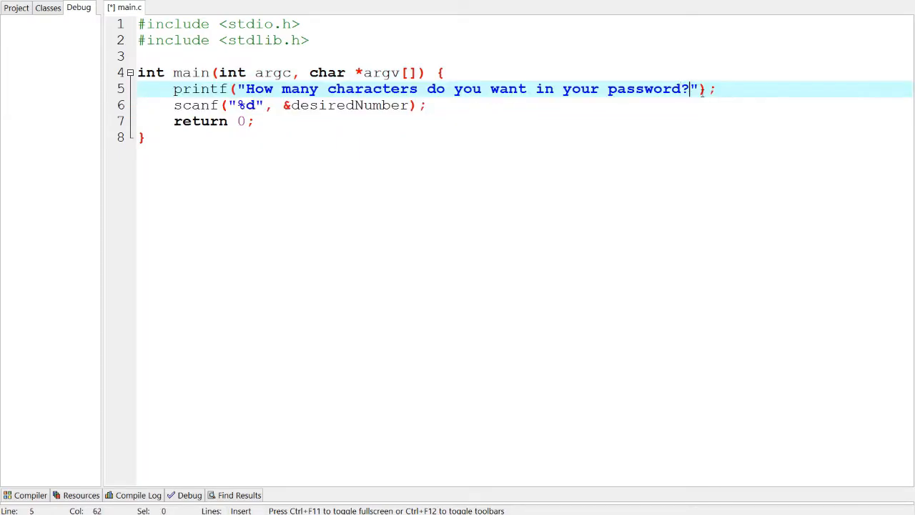
pyautogui.write('\\n')
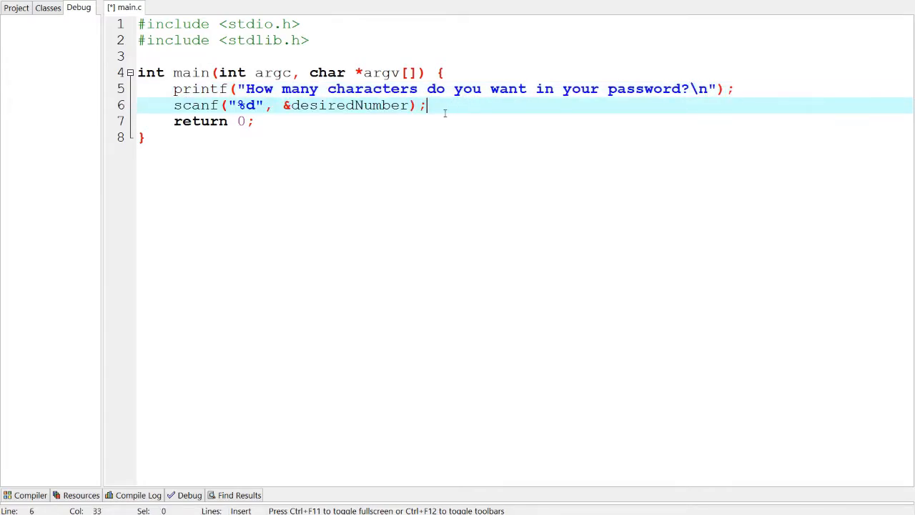
# Declare int desiredNumber; as the first line of main.
pyautogui.write('int')
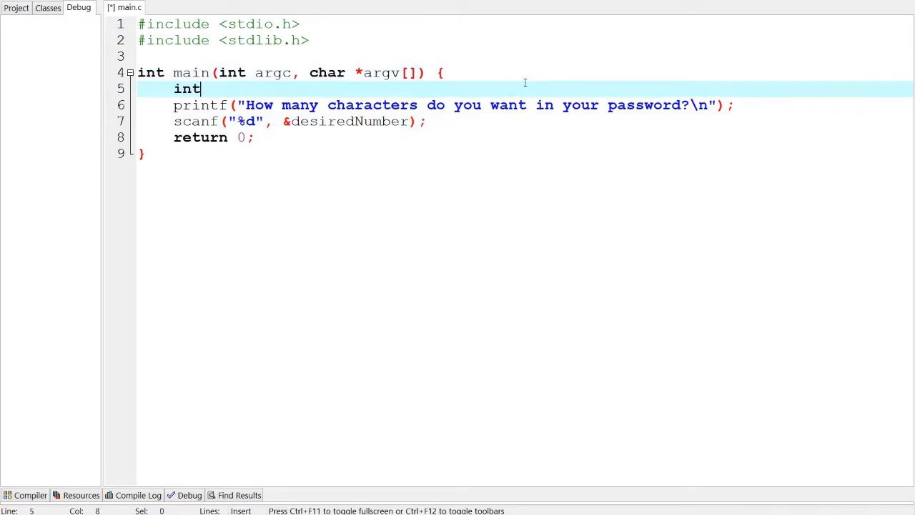
pyautogui.write('desired')
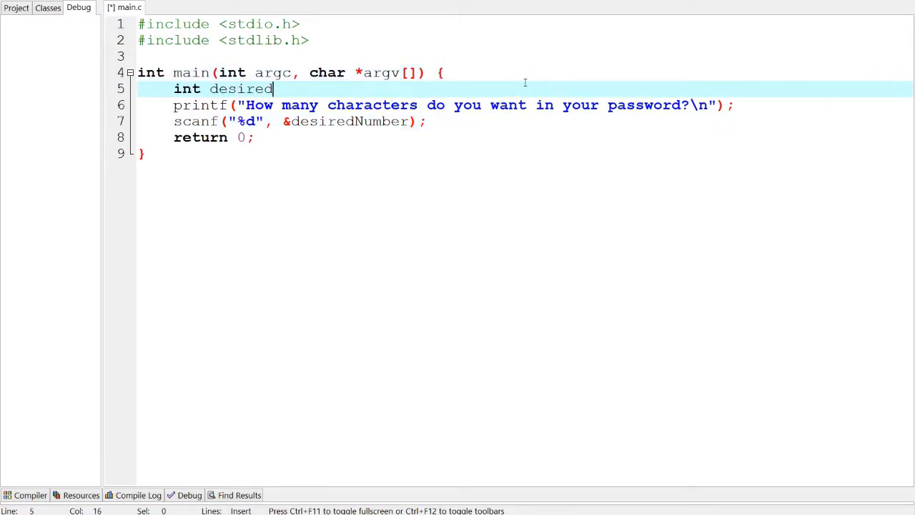
pyautogui.write('Number;')
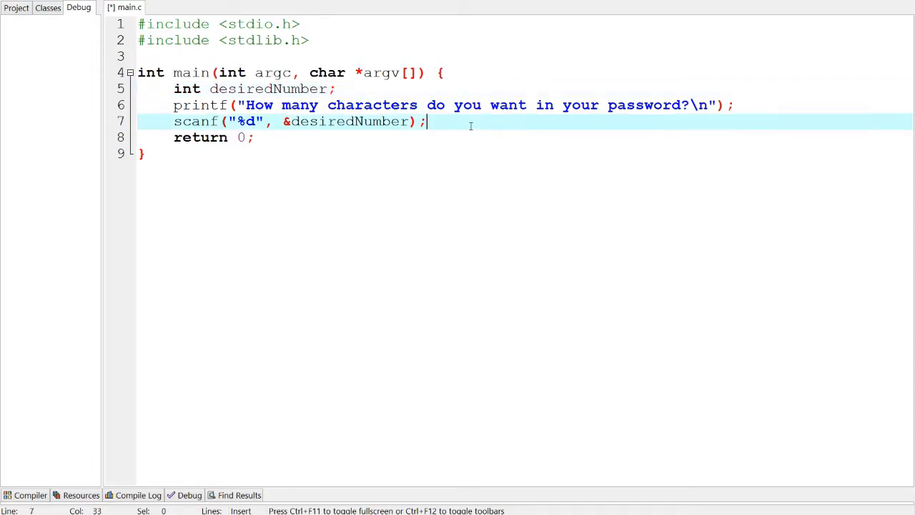
pyautogui.moveTo(489, 122)
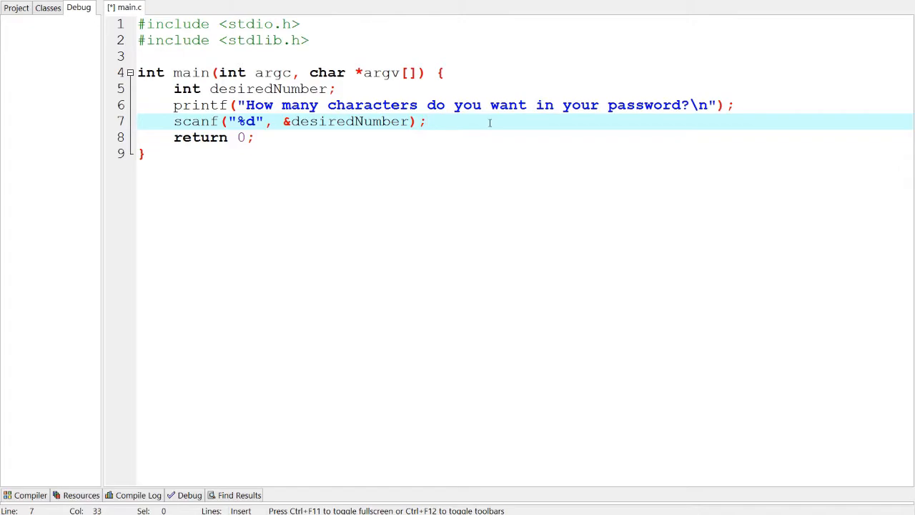
# Add char password[desiredNumber]; on a new line after scanf.
pyautogui.press('Return')
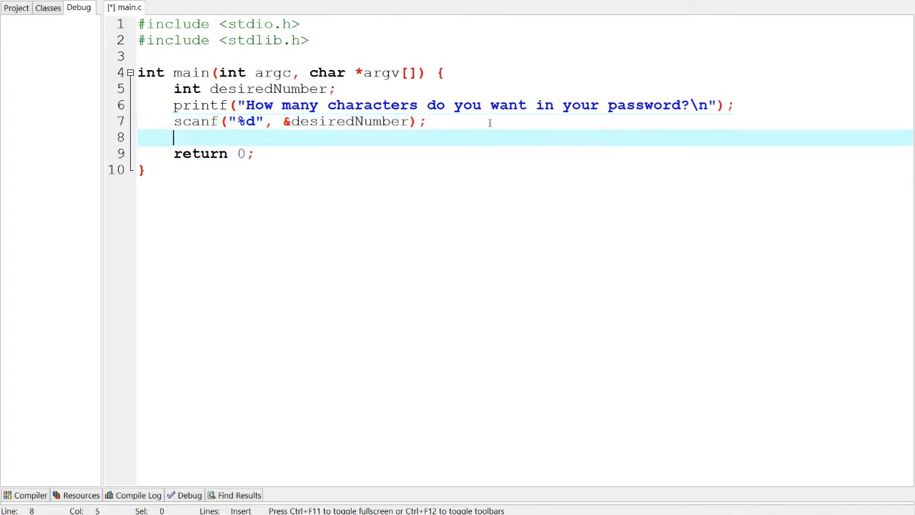
pyautogui.write('char pass')
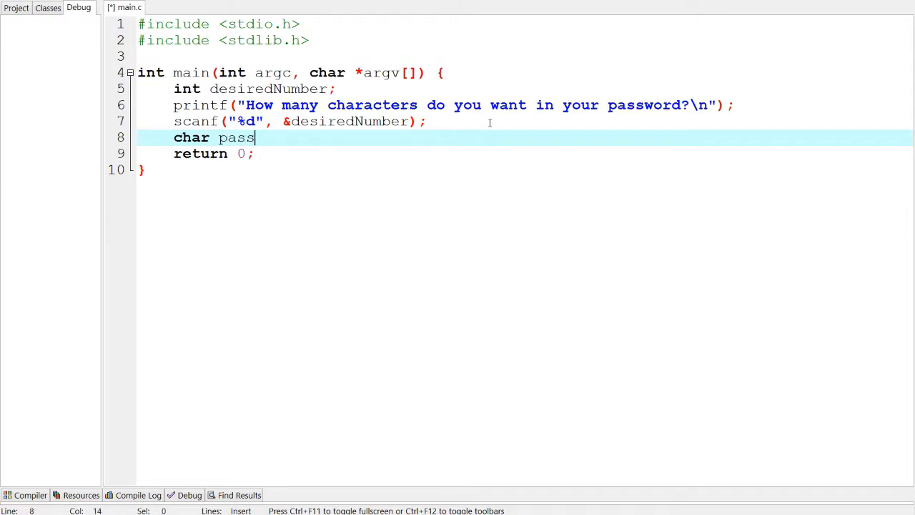
pyautogui.write('word')
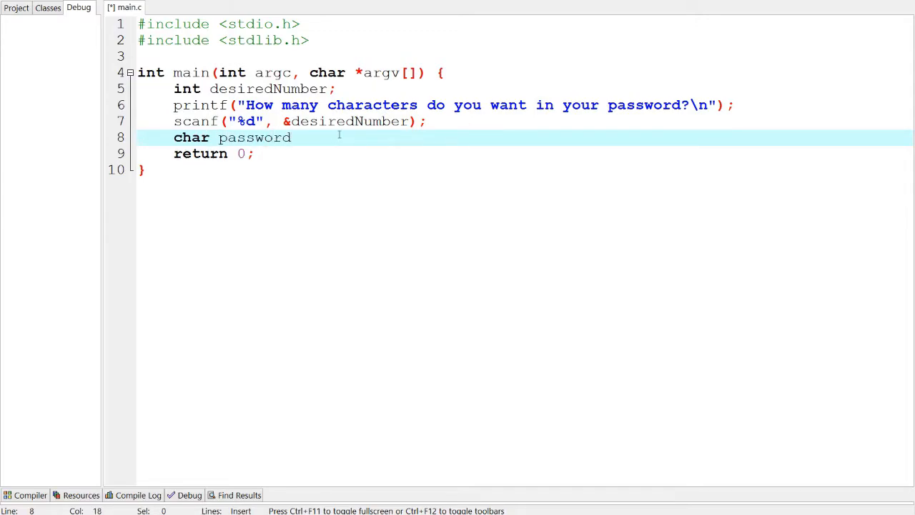
pyautogui.write('[]')
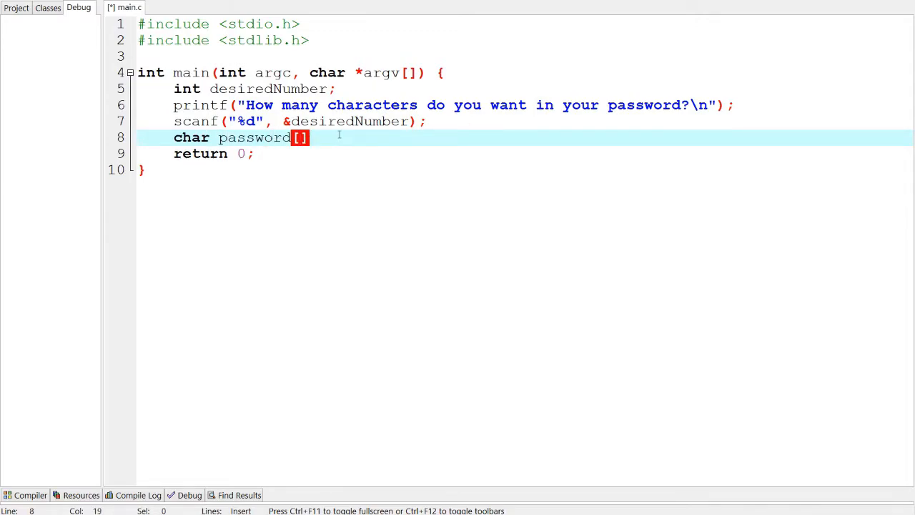
pyautogui.write('desiredNumber')
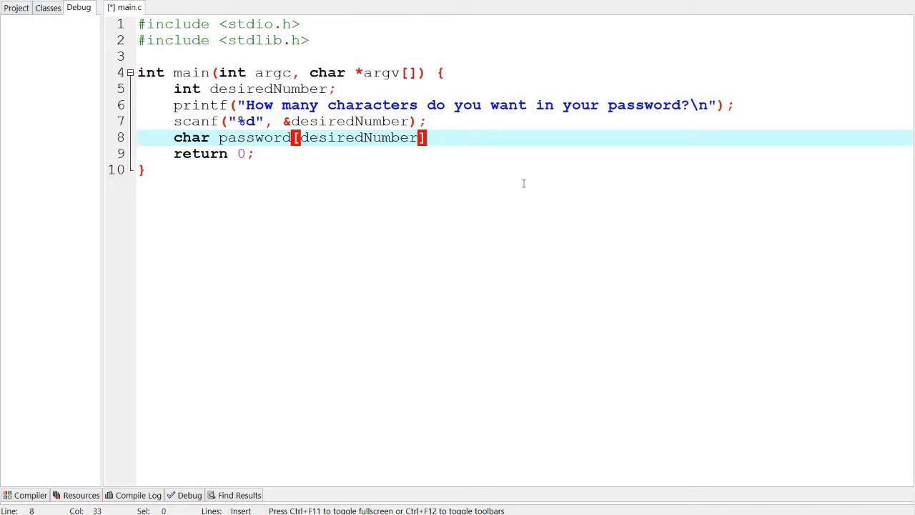
pyautogui.moveTo(420, 138); pyautogui.dragTo(320, 137)
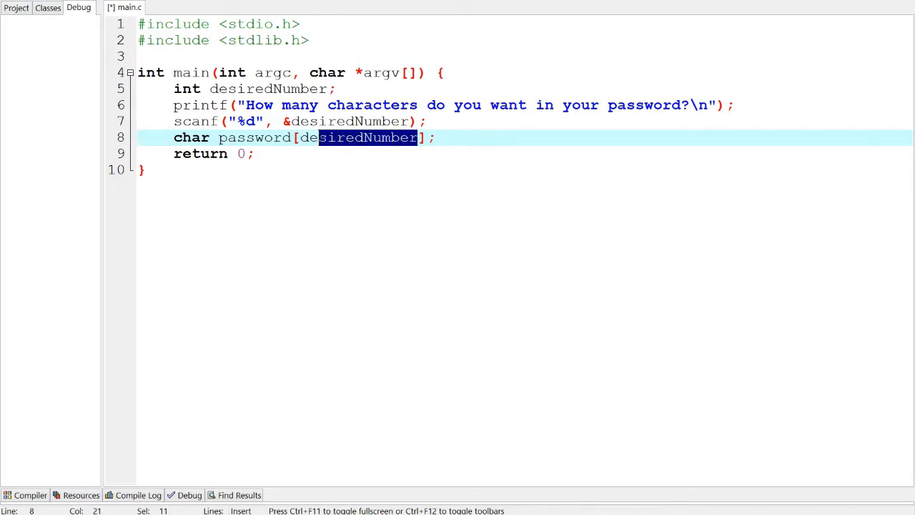
pyautogui.click(451, 138)
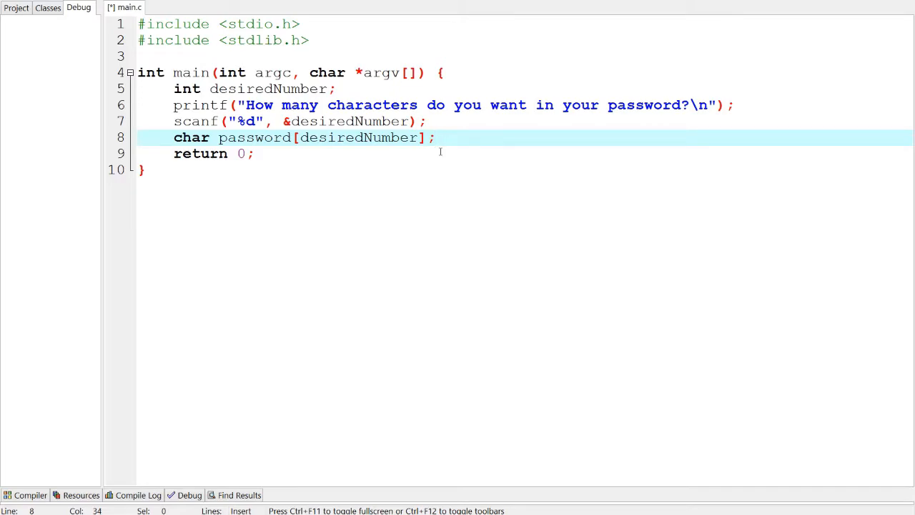
pyautogui.doubleClick(358, 137)
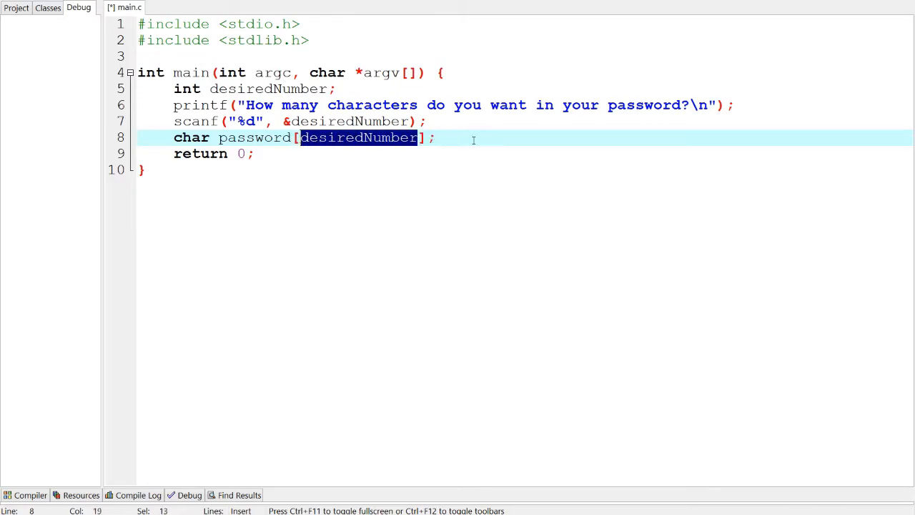
pyautogui.click(448, 138)
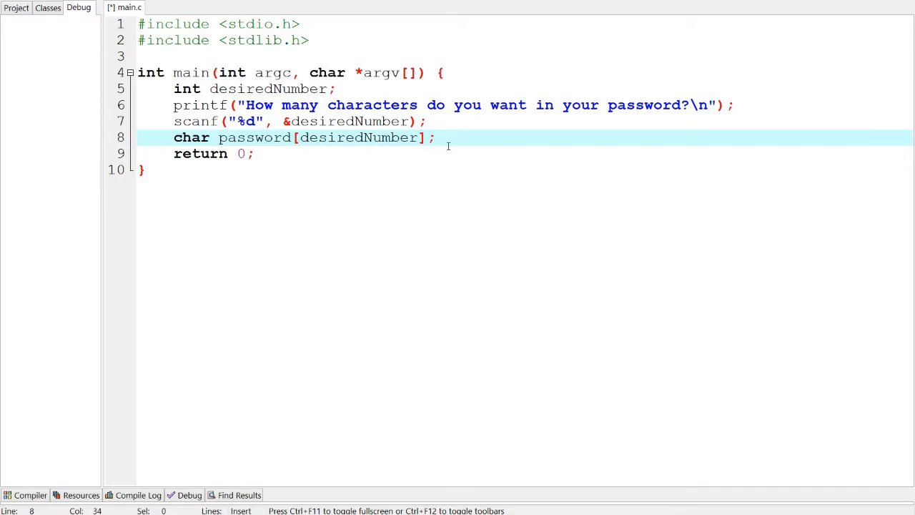
pyautogui.moveTo(362, 132)
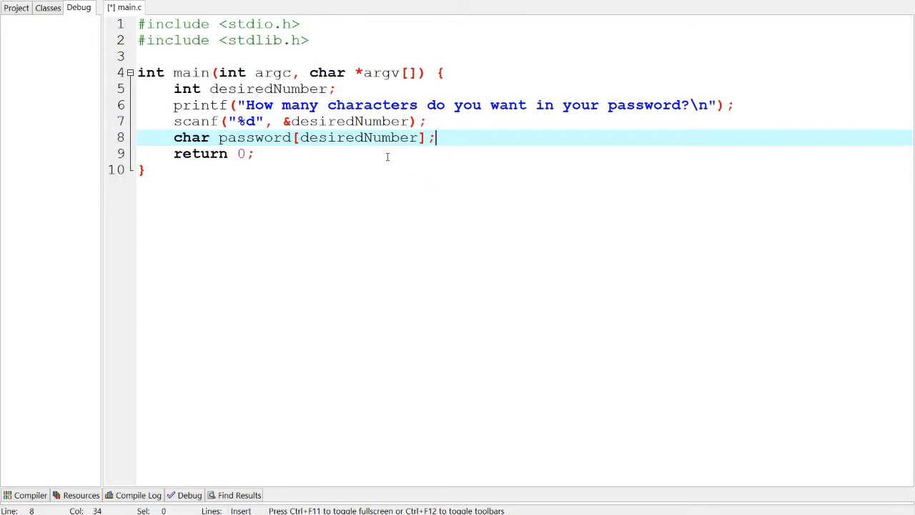
# Type the loop header for(int i = 0; i < desiredNumber; i++) below the array.
pyautogui.write('for()')
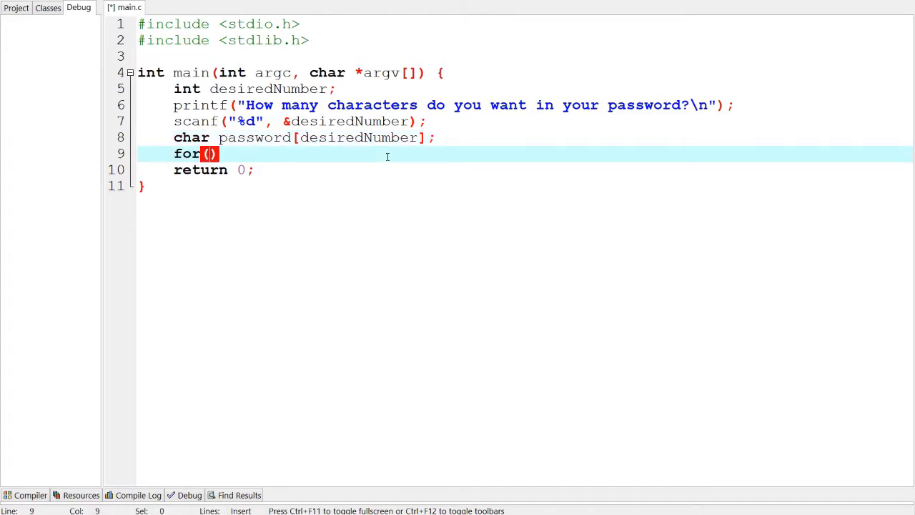
pyautogui.write('int i')
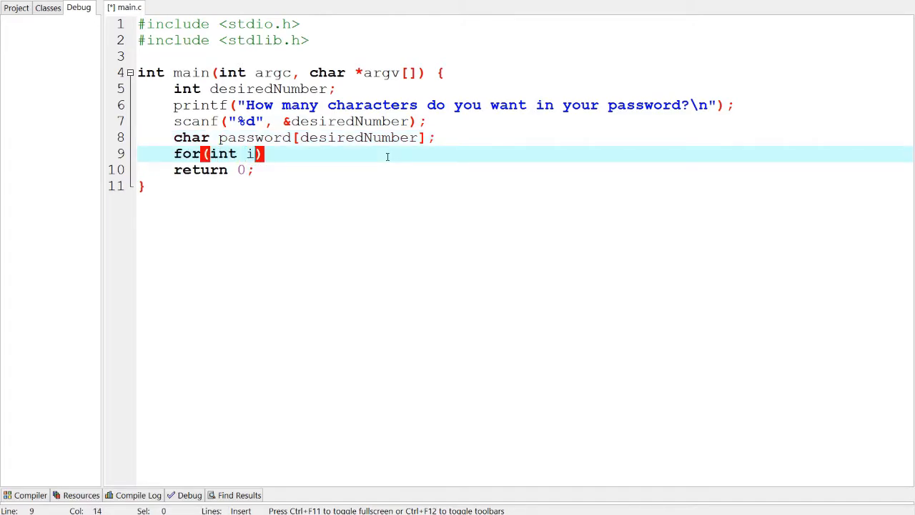
pyautogui.write('= 0;')
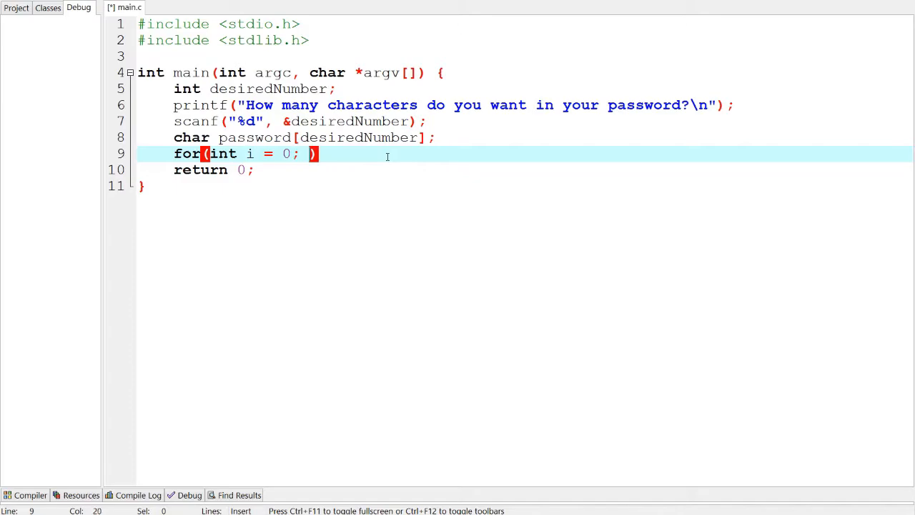
pyautogui.moveTo(469, 139)
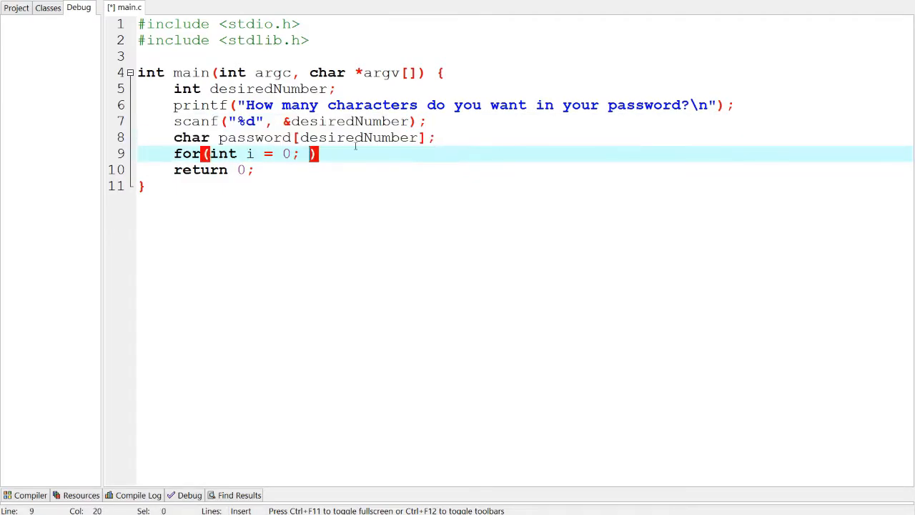
pyautogui.moveTo(336, 137)
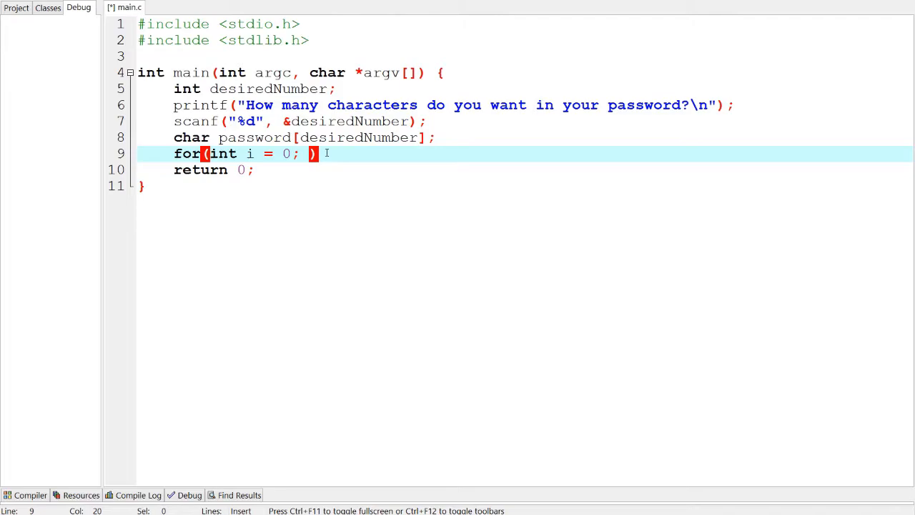
pyautogui.write('i <')
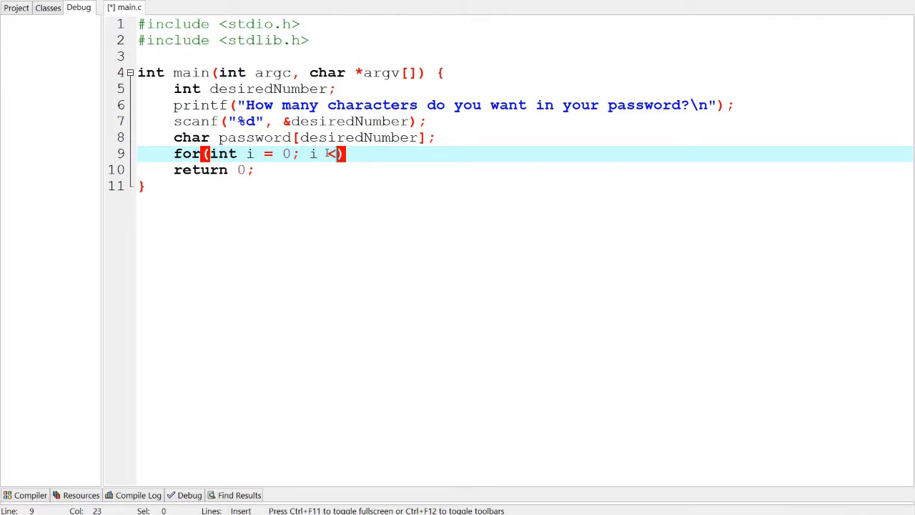
pyautogui.write('desiredNu')
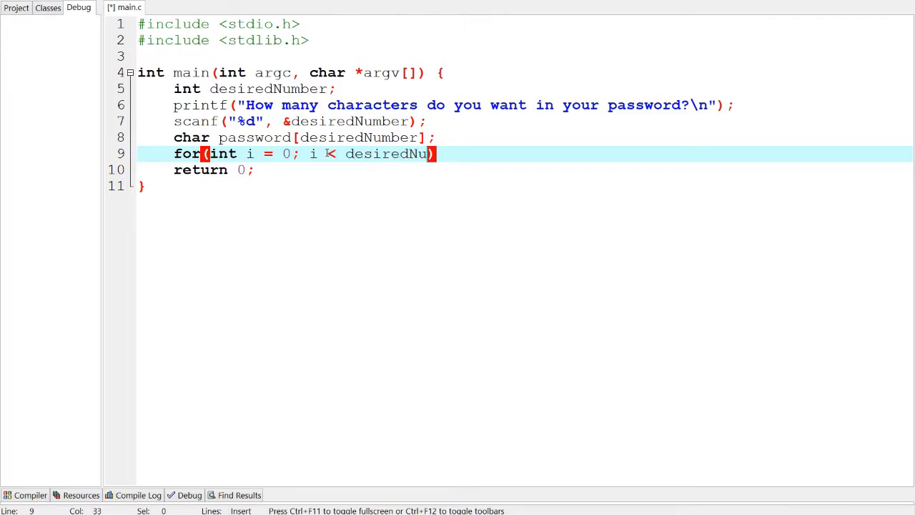
pyautogui.write('mber; i++')
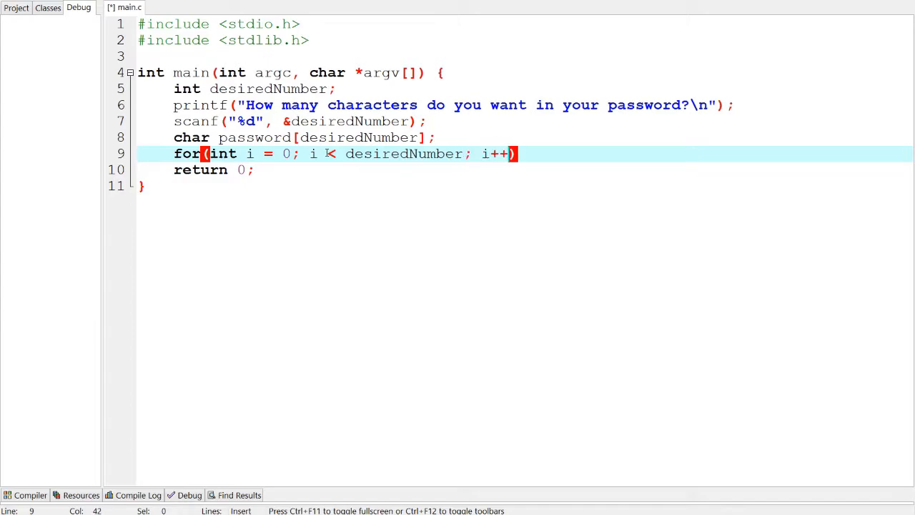
pyautogui.click(309, 153)
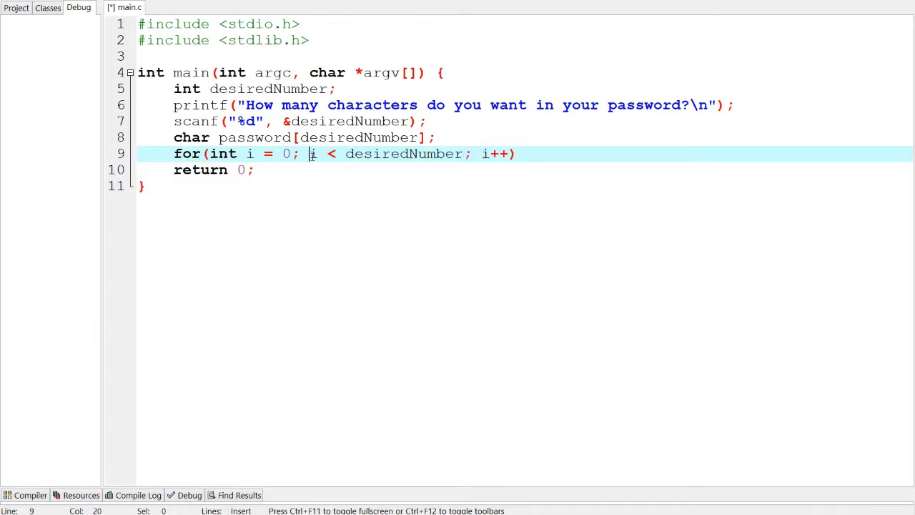
pyautogui.moveTo(309, 153); pyautogui.dragTo(463, 153)
pyautogui.write('{')
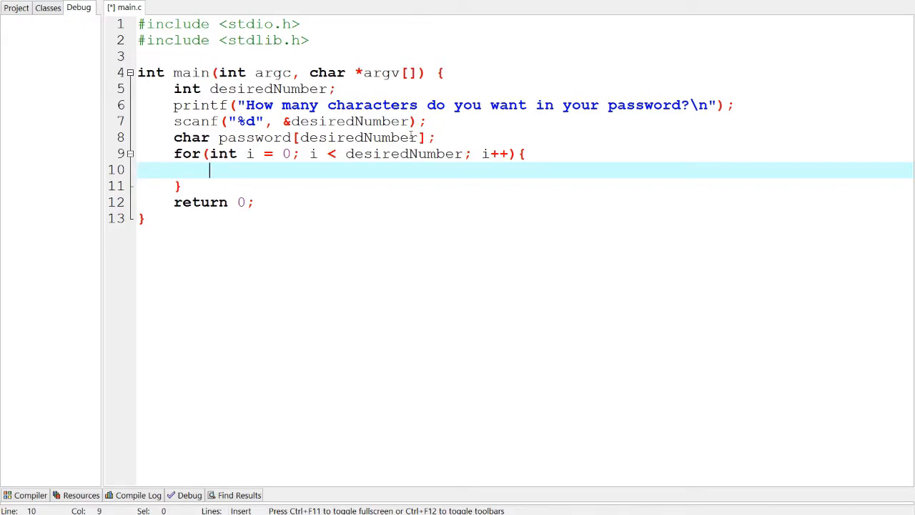
# Change the password array size to desiredNumber-1.
pyautogui.click(425, 137)
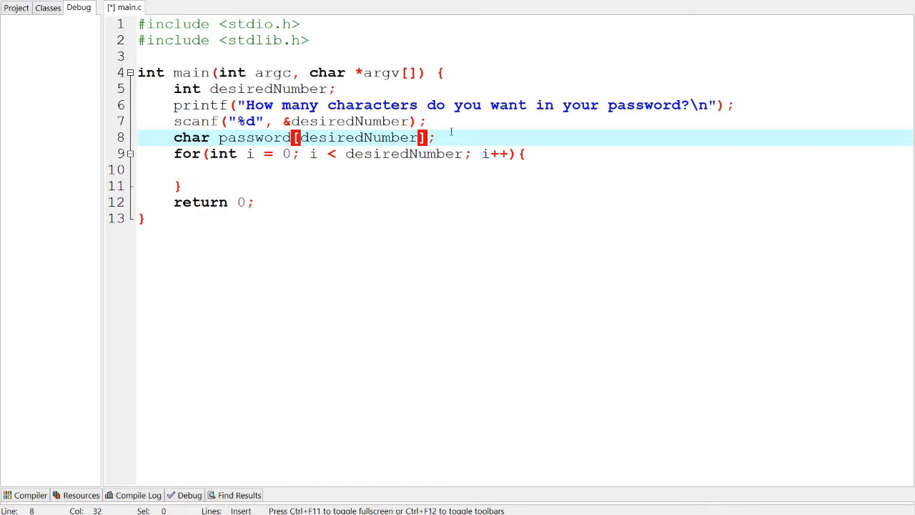
pyautogui.write('-1')
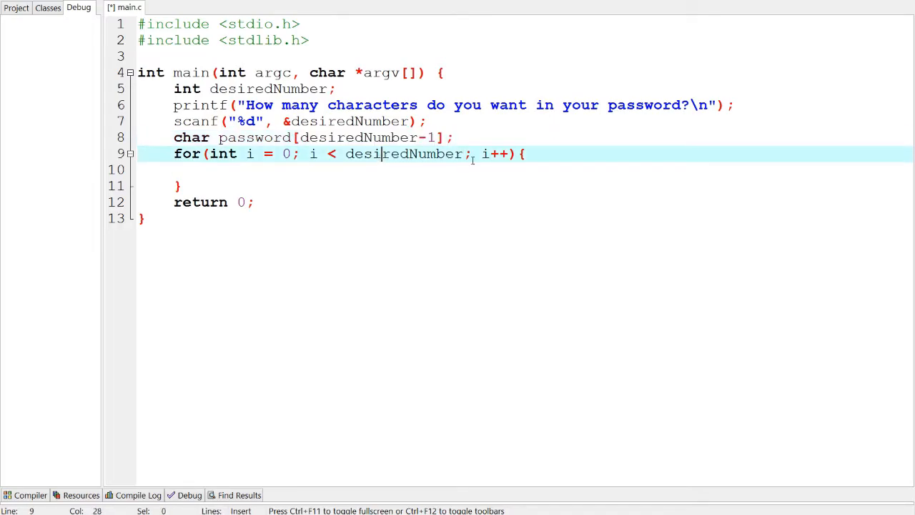
pyautogui.doubleClick(403, 154)
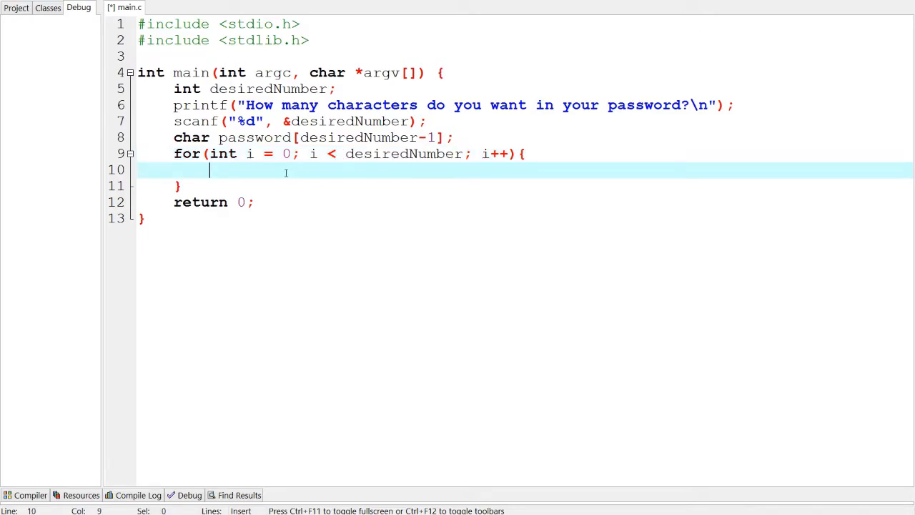
pyautogui.moveTo(345, 178)
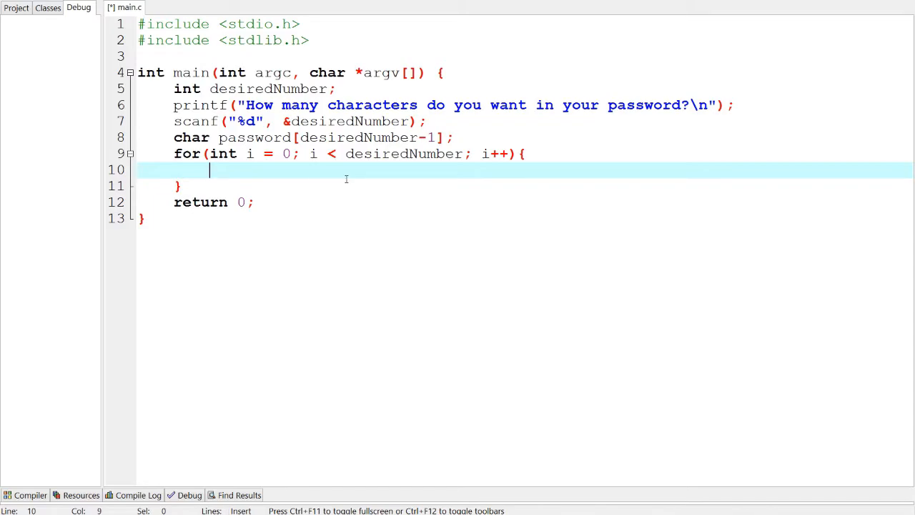
# Add password[i] = ; with the comment // password ith index will be random.
pyautogui.write('password[i] =')
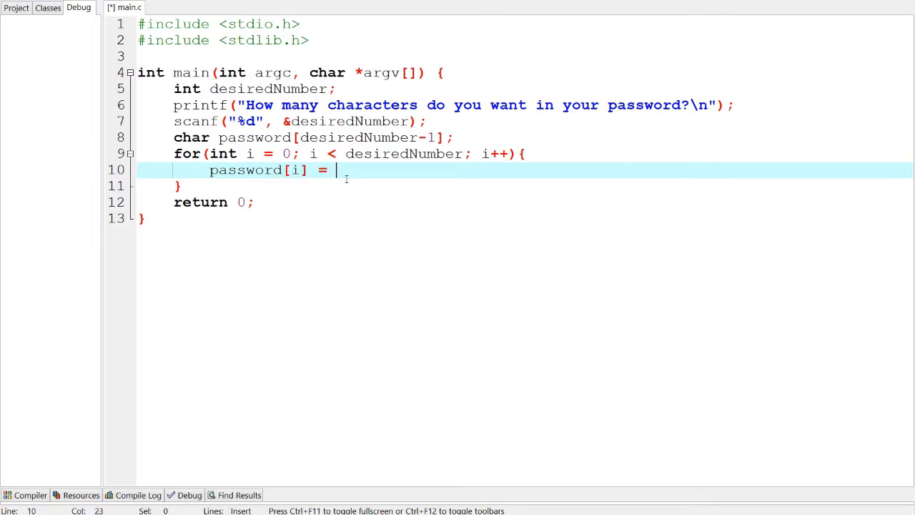
pyautogui.write('; //')
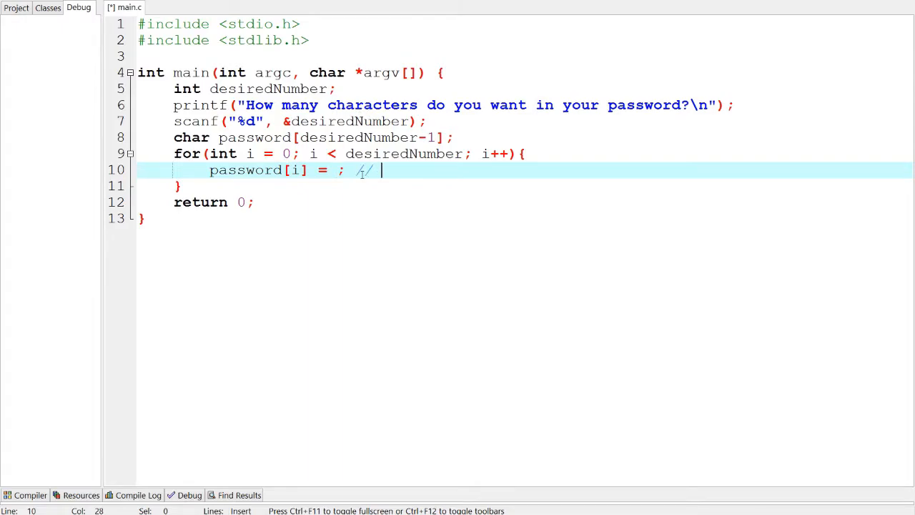
pyautogui.write('pas')
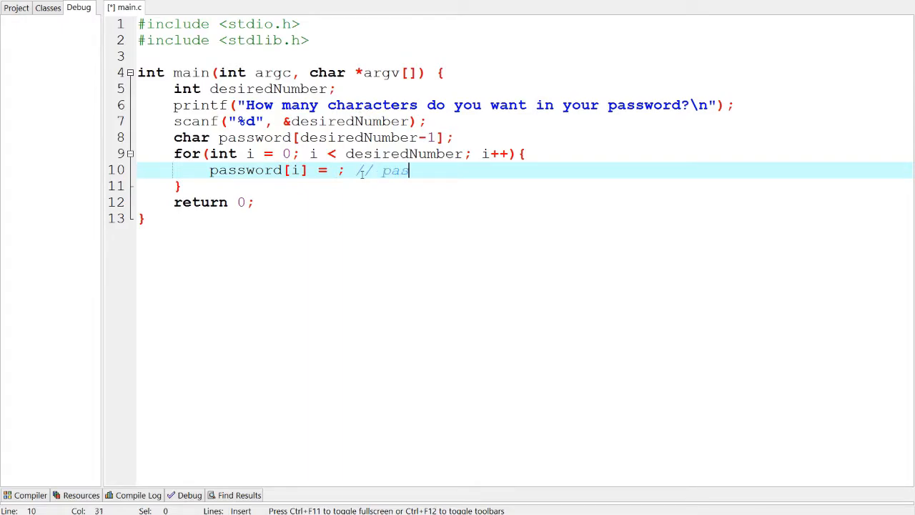
pyautogui.write('sword ith')
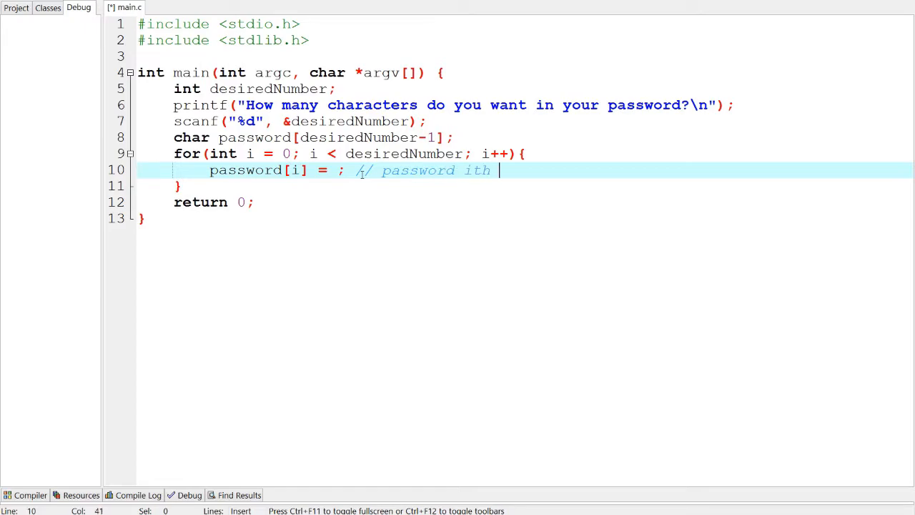
pyautogui.write('index')
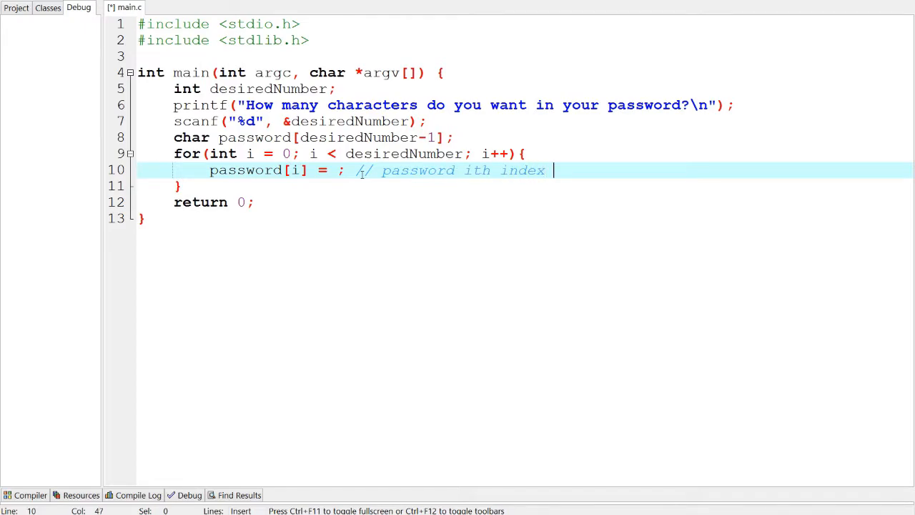
pyautogui.write('will be random')
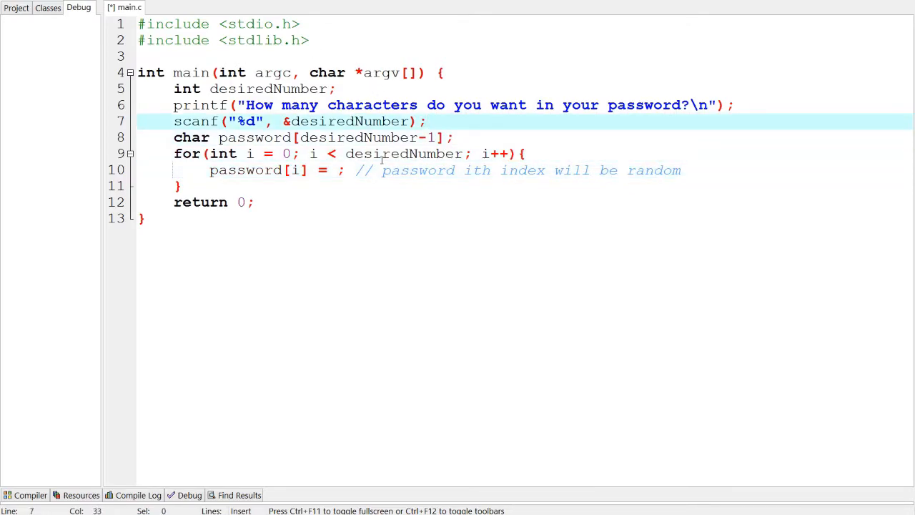
pyautogui.click(336, 170)
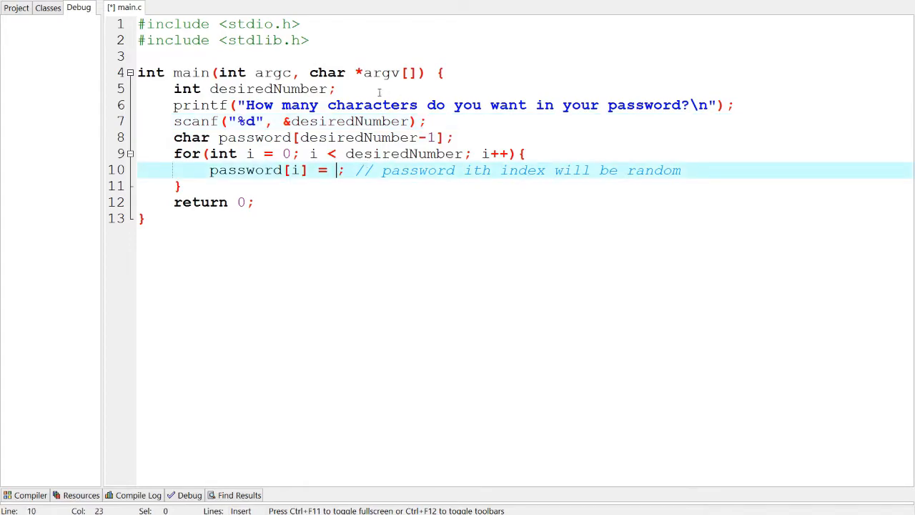
pyautogui.click(472, 88)
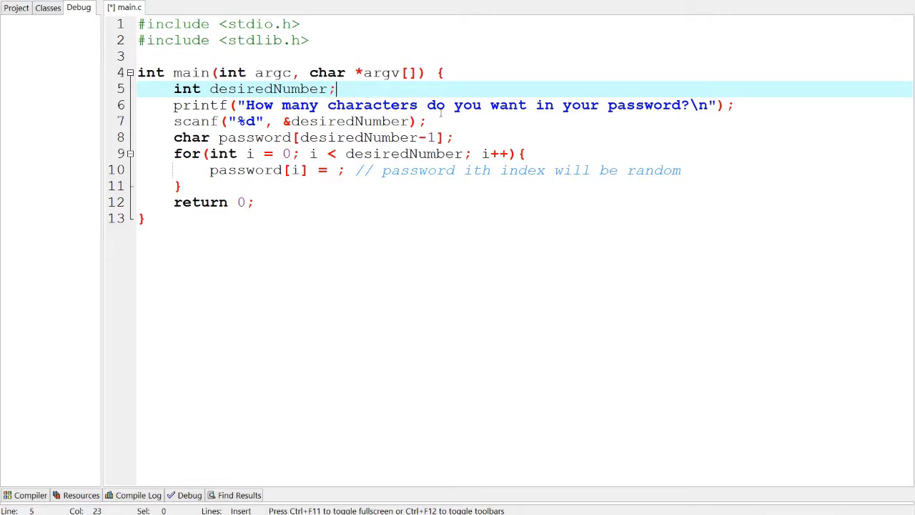
# Declare char alphabet[] = "qwertyuiop…ZXCVBNM"; with all 52 letters.
pyautogui.write('char')
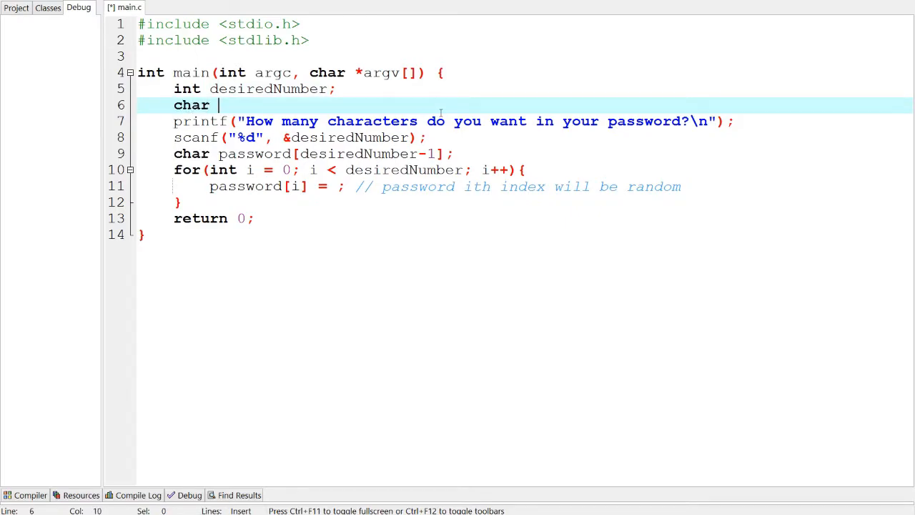
pyautogui.write('alph')
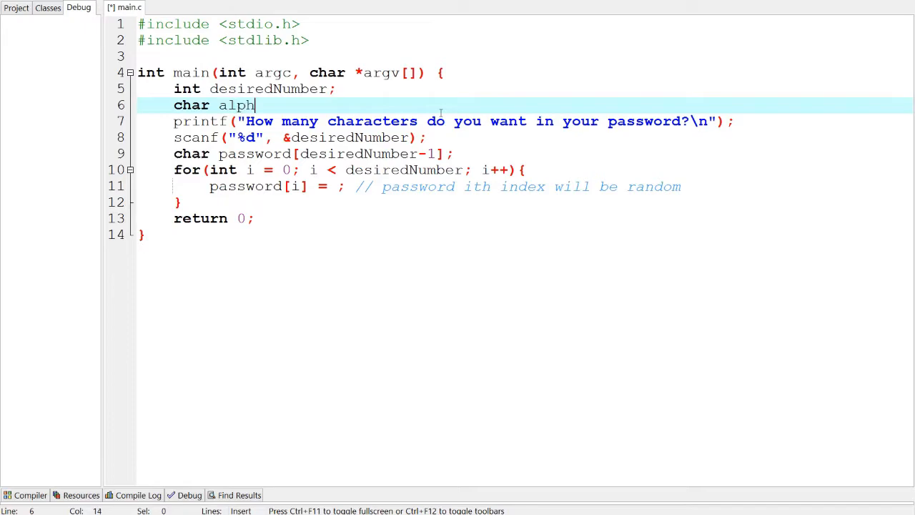
pyautogui.write('abet[]')
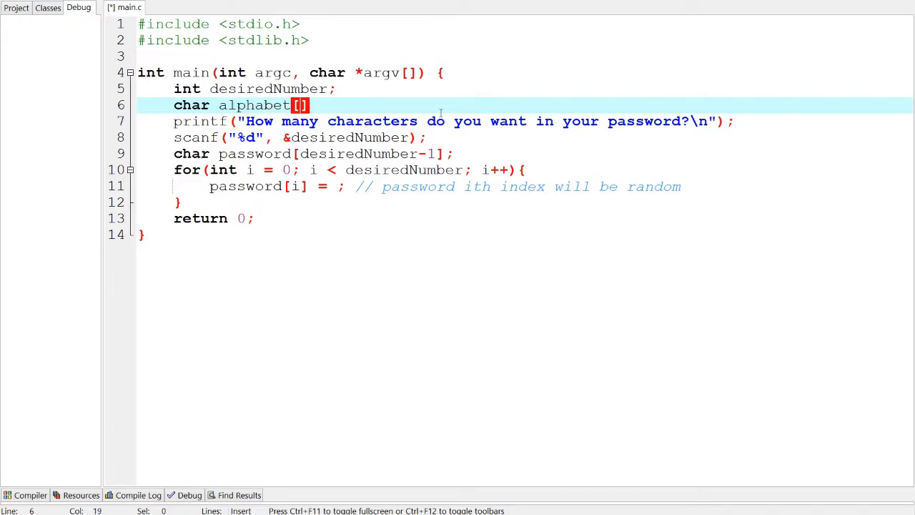
pyautogui.write('= ""')
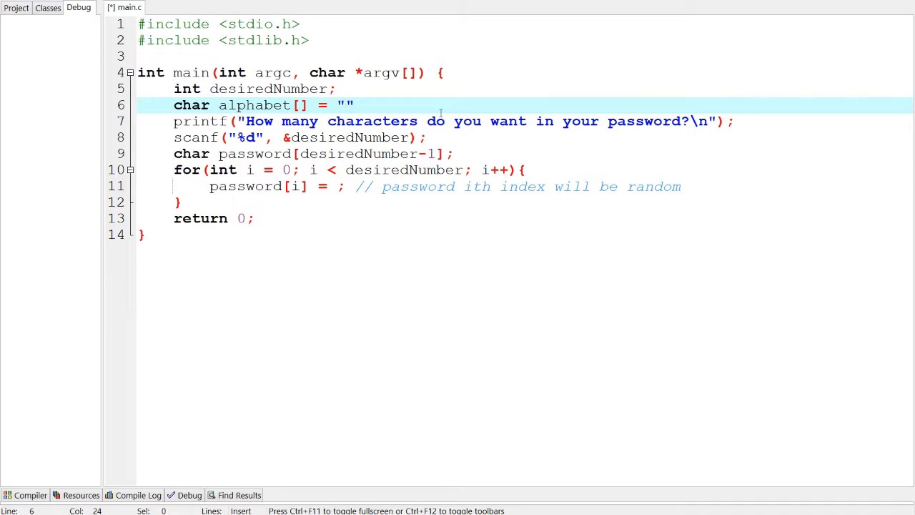
pyautogui.write('qwertyuiop')
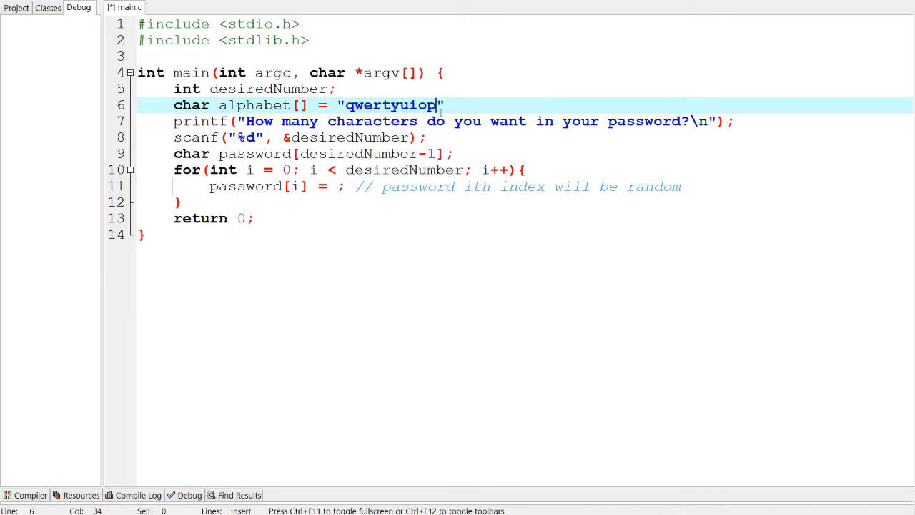
pyautogui.write('asdfghjkl')
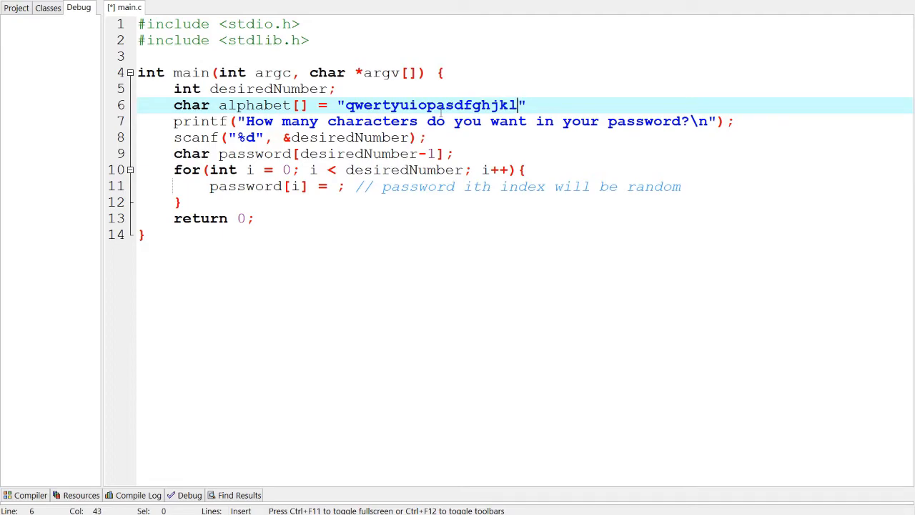
pyautogui.write('zxcvbnm')
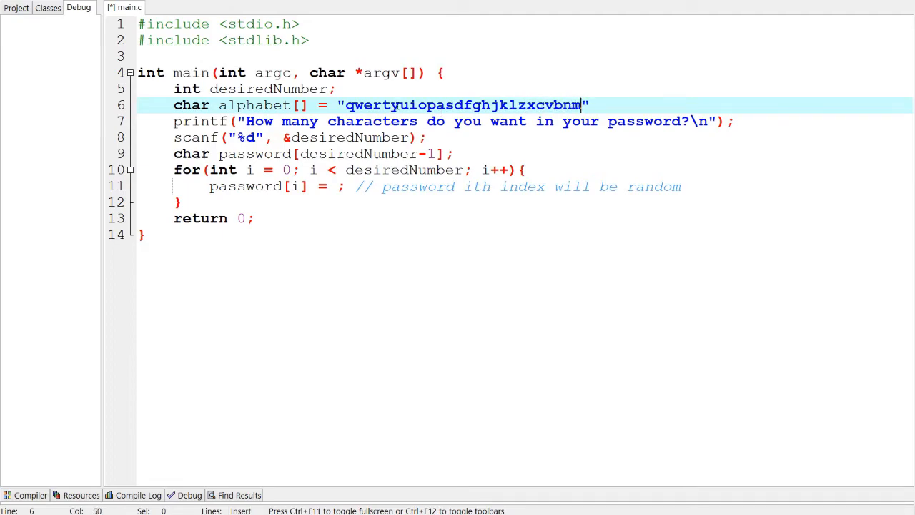
pyautogui.write('QWERTYUIOPASD')
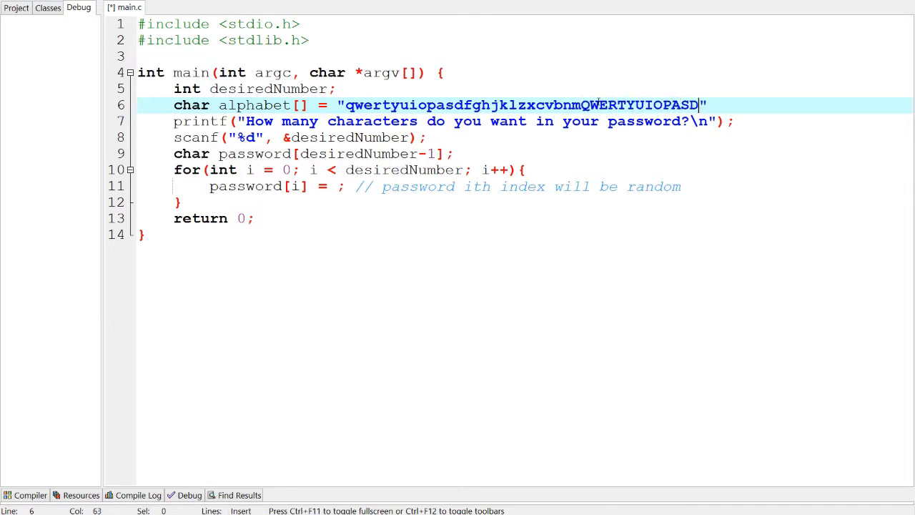
pyautogui.write('FGHJKLZX')
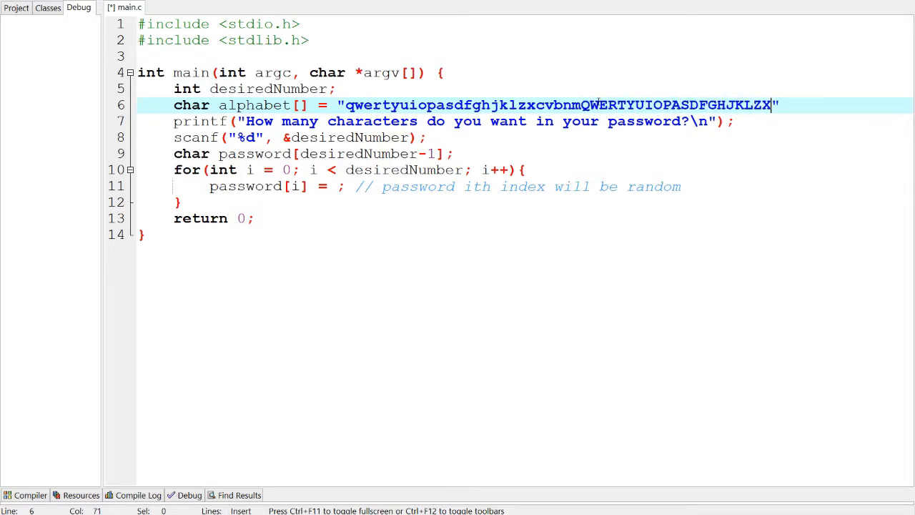
pyautogui.write('CVBNM')
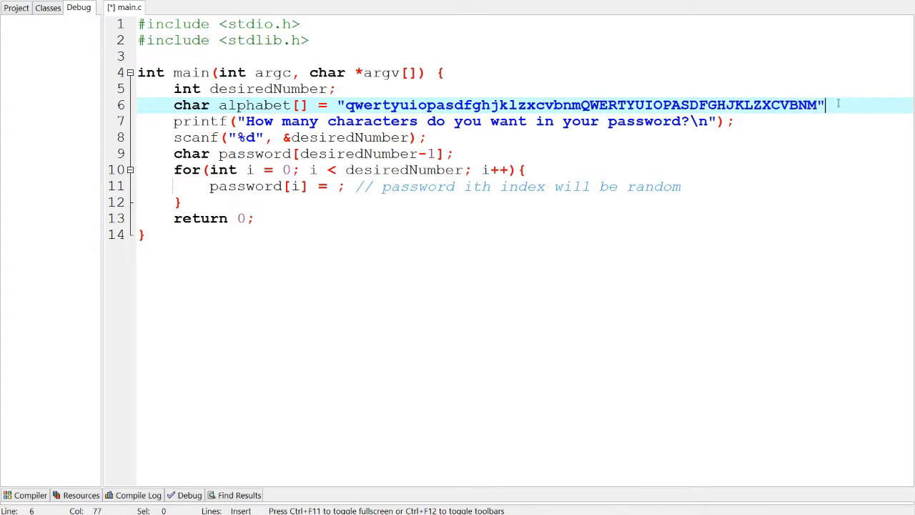
pyautogui.write(';')
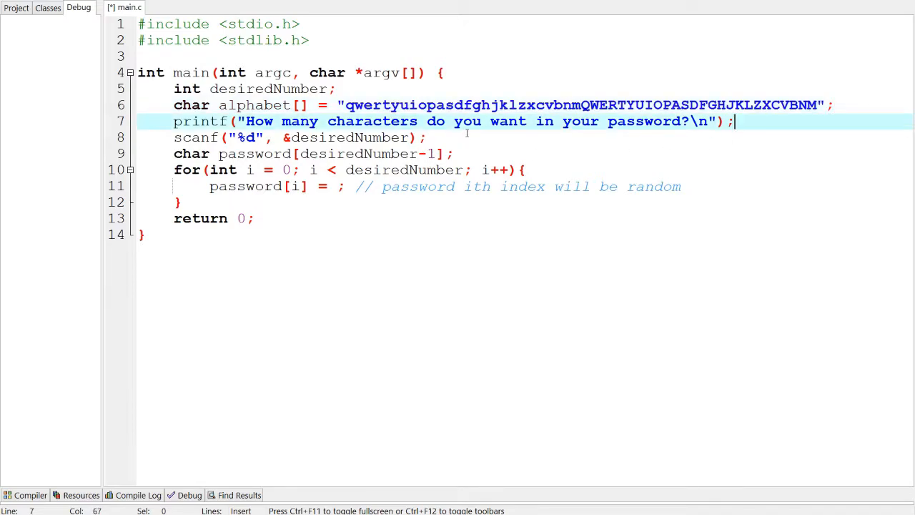
# Select the alphabet string's letters to check them.
pyautogui.click(429, 137)
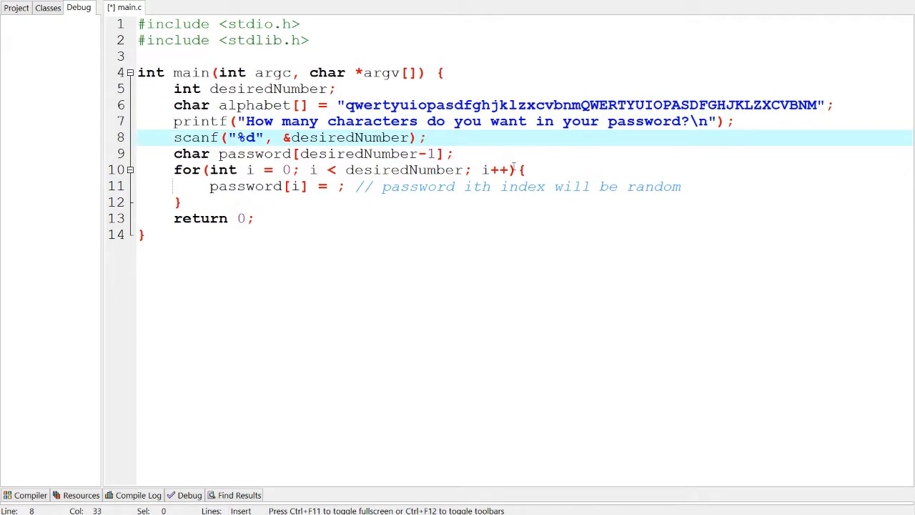
pyautogui.click(340, 186)
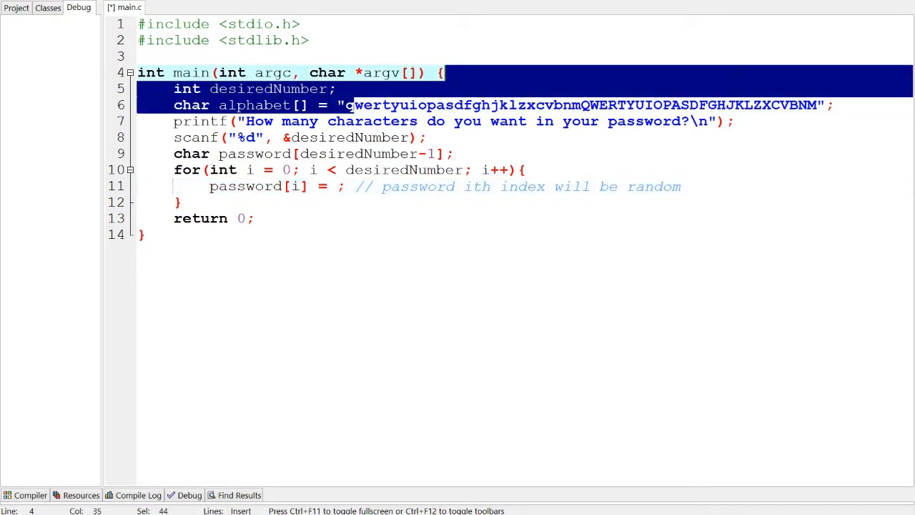
pyautogui.click(348, 105)
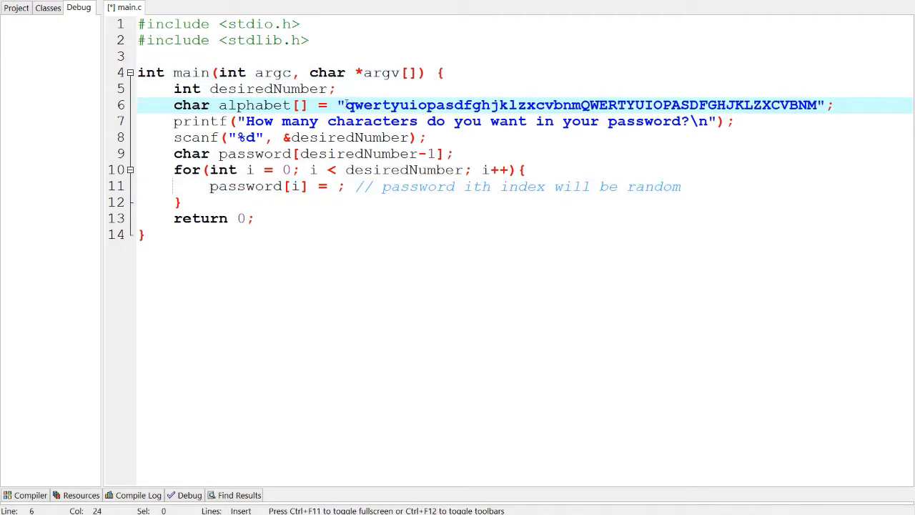
pyautogui.moveTo(346, 105); pyautogui.dragTo(813, 105)
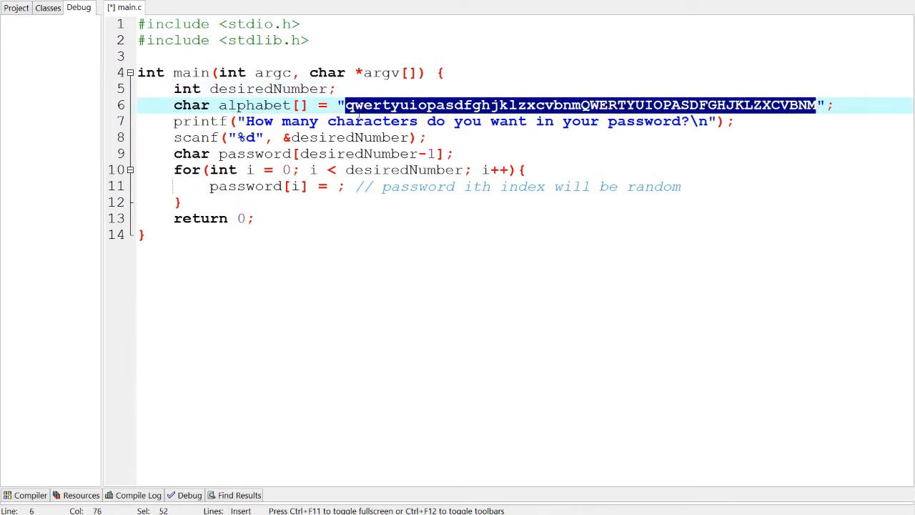
pyautogui.click(587, 105)
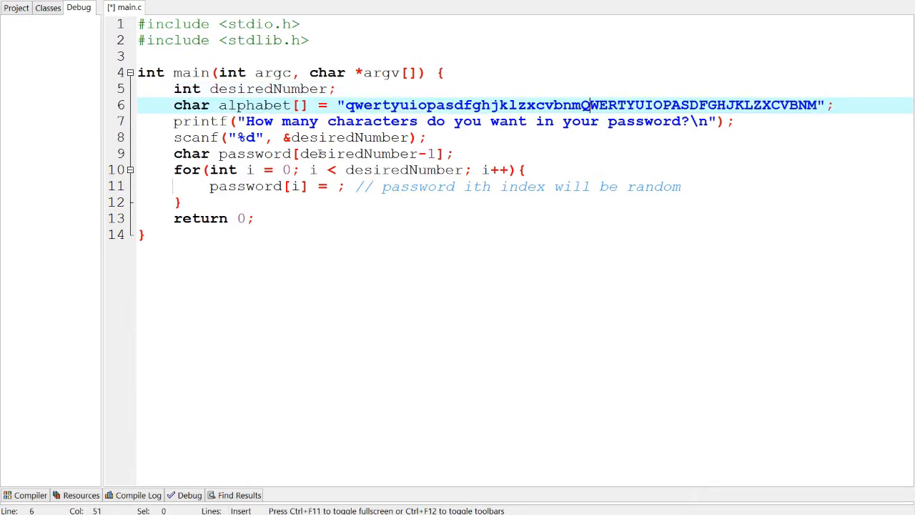
# Set the assignment to password[i] = alphabet[rand() % ], fixing stray typos.
pyautogui.click(393, 187)
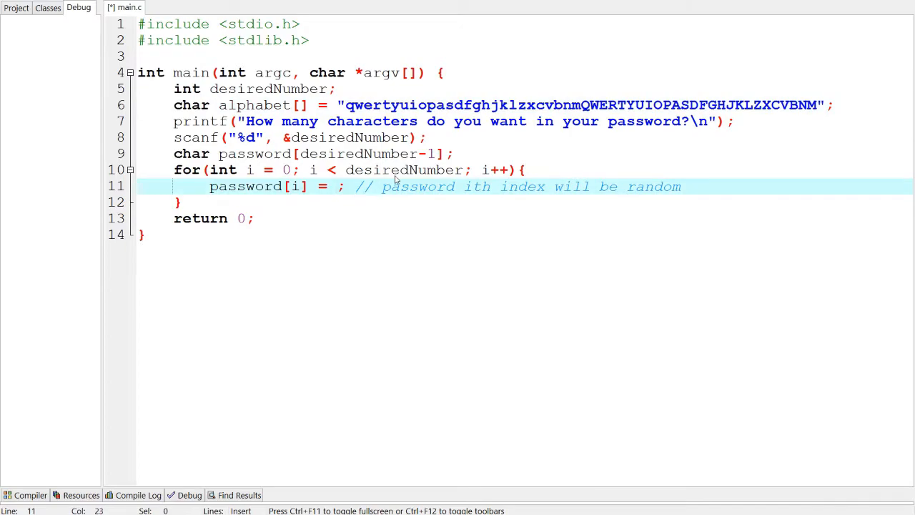
pyautogui.write('L')
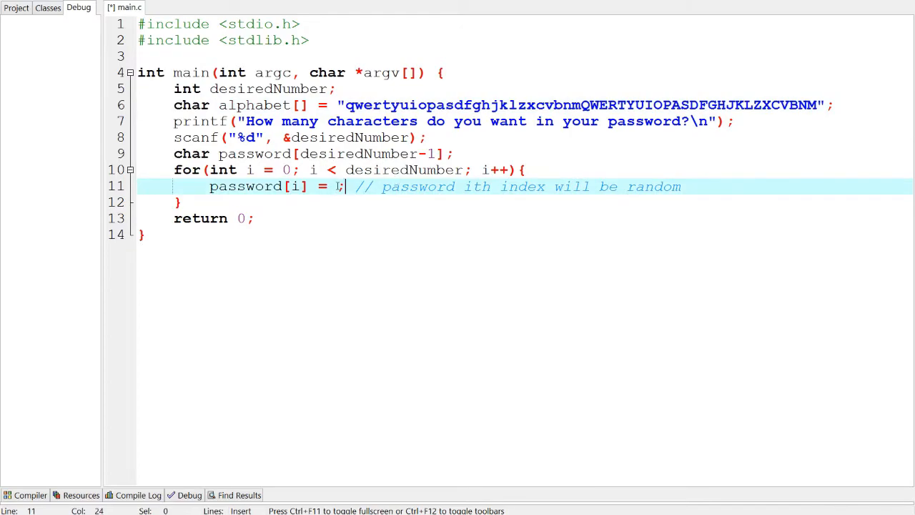
pyautogui.press('Backspace')
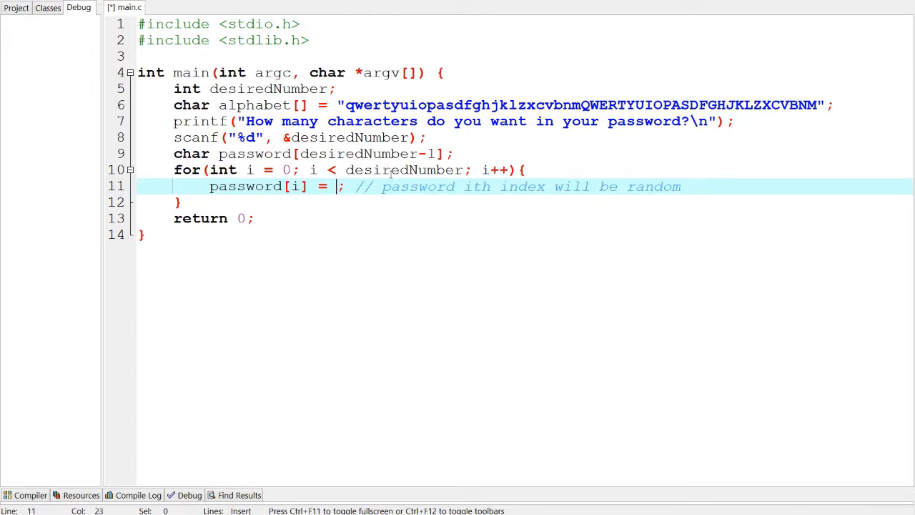
pyautogui.write('alph')
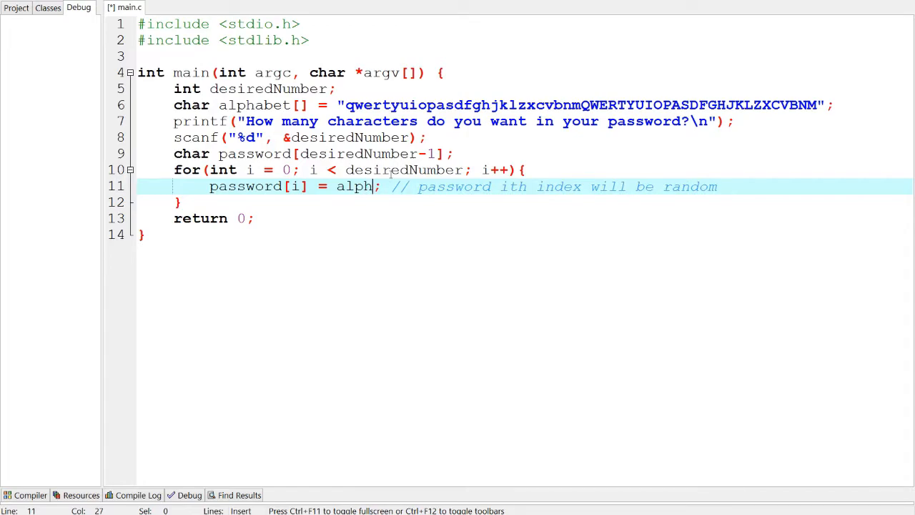
pyautogui.press('Backspace')
pyautogui.write('abet')
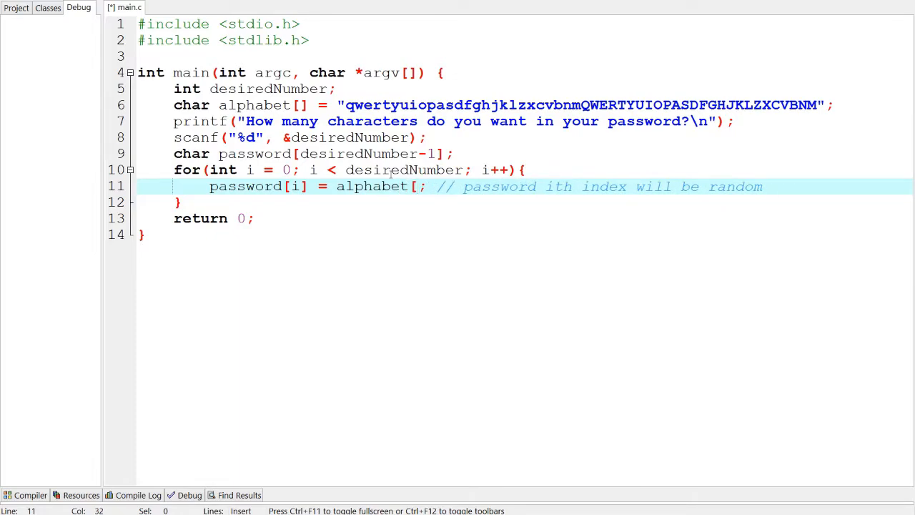
pyautogui.write('[]')
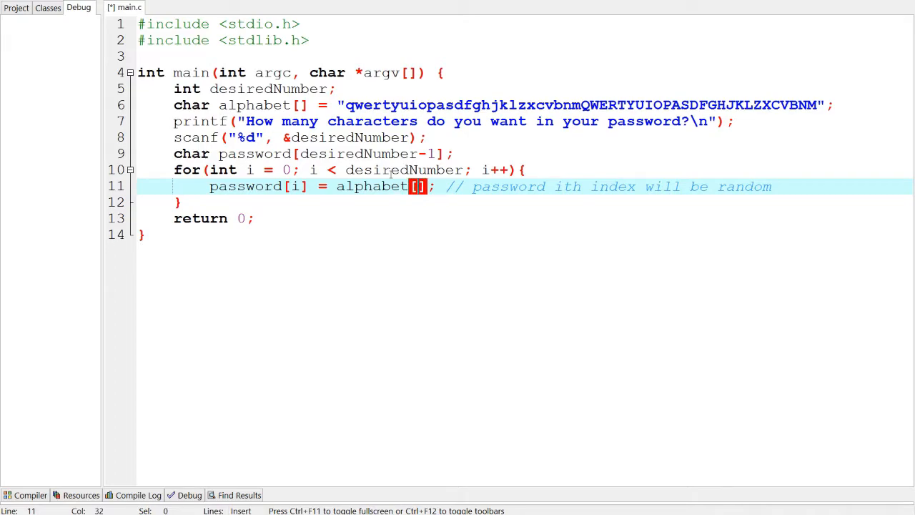
pyautogui.write('rand(')
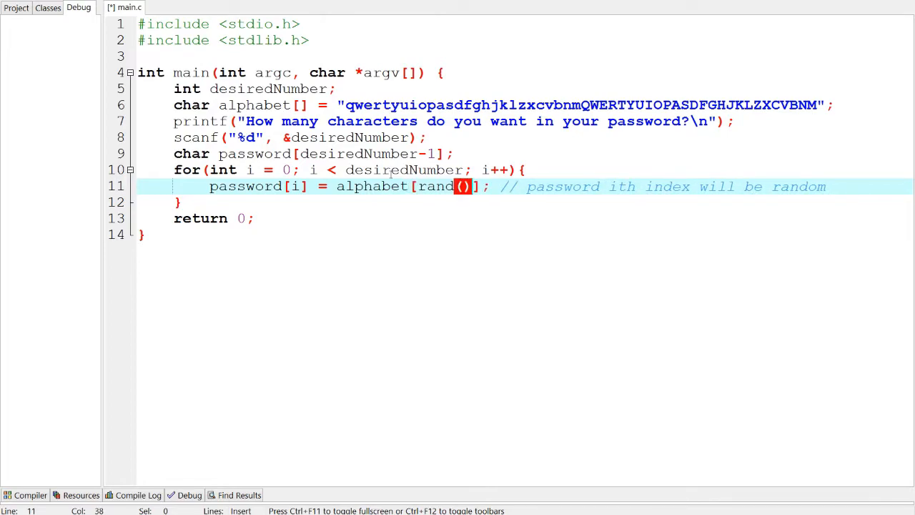
pyautogui.write('/')
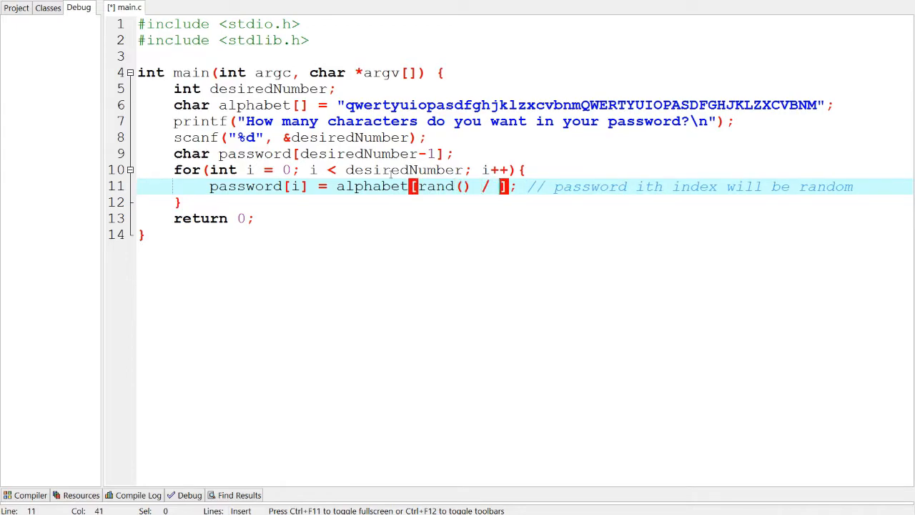
pyautogui.write('%')
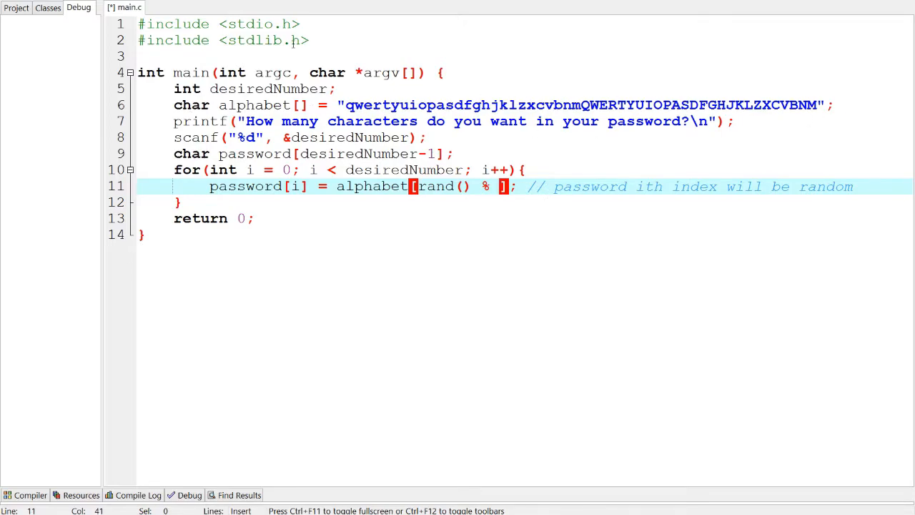
# Add #include <string.h> to the includes.
pyautogui.write('#')
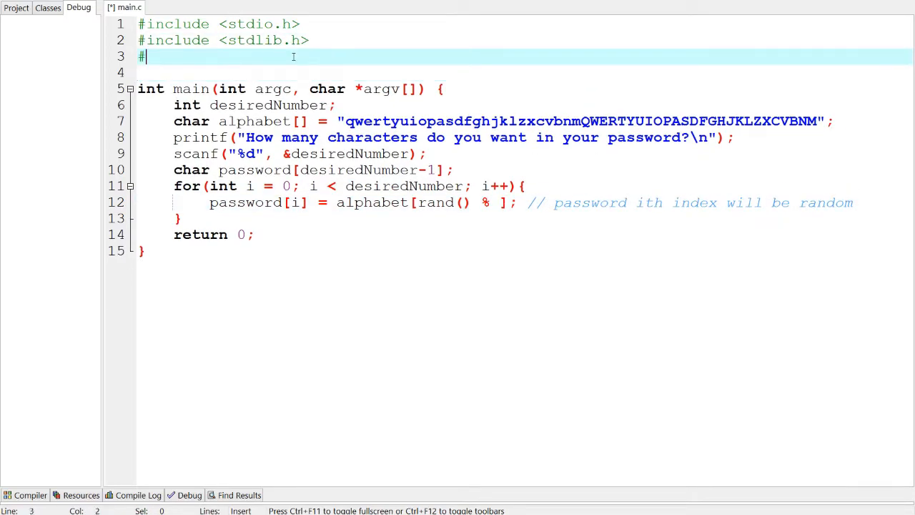
pyautogui.write('include <>')
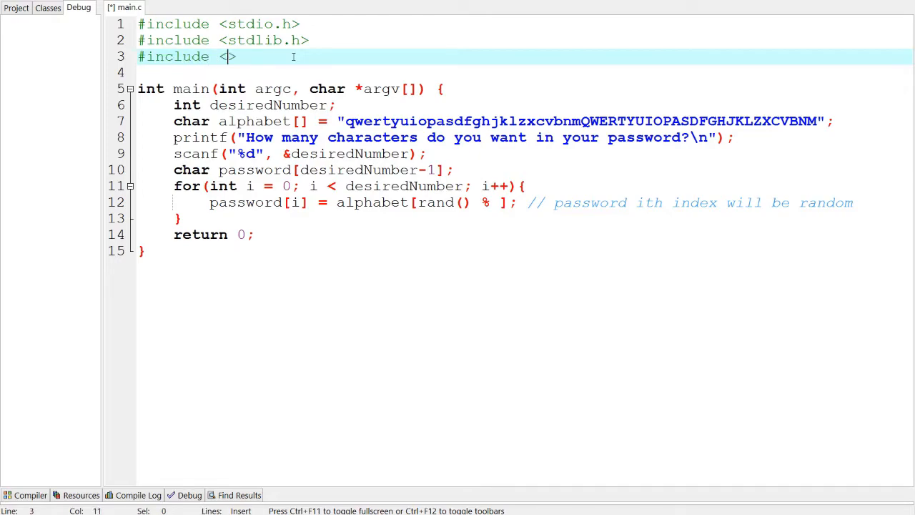
pyautogui.write('string.h')
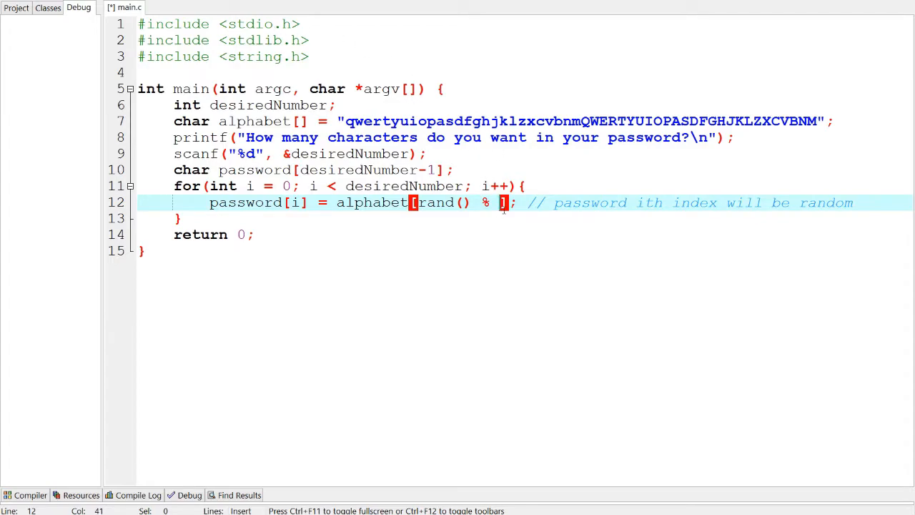
# Complete the index as rand() % strlen(alphabet) and begin a new # line above main.
pyautogui.write('strlen()')
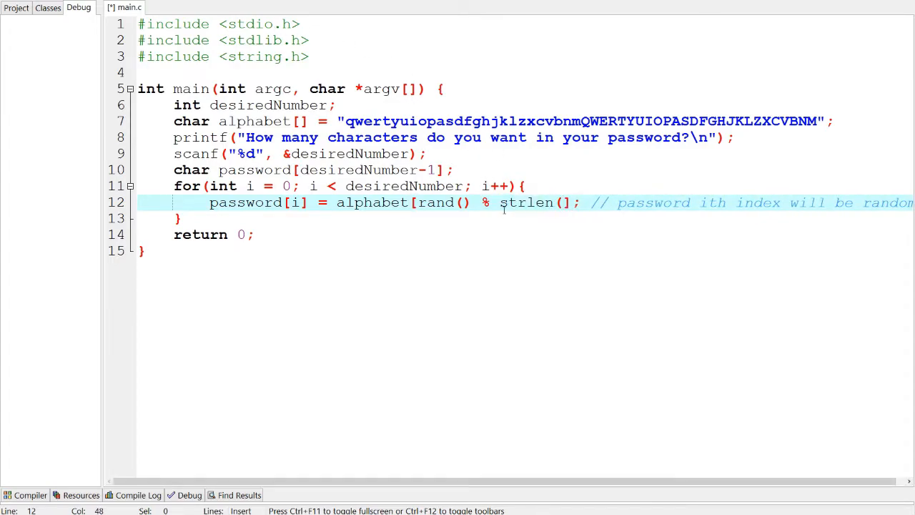
pyautogui.doubleClick(563, 203)
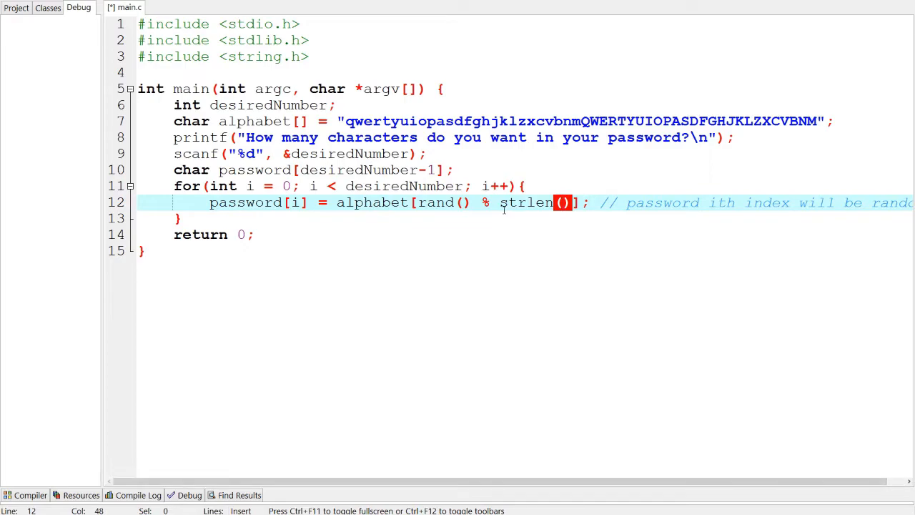
pyautogui.write('or')
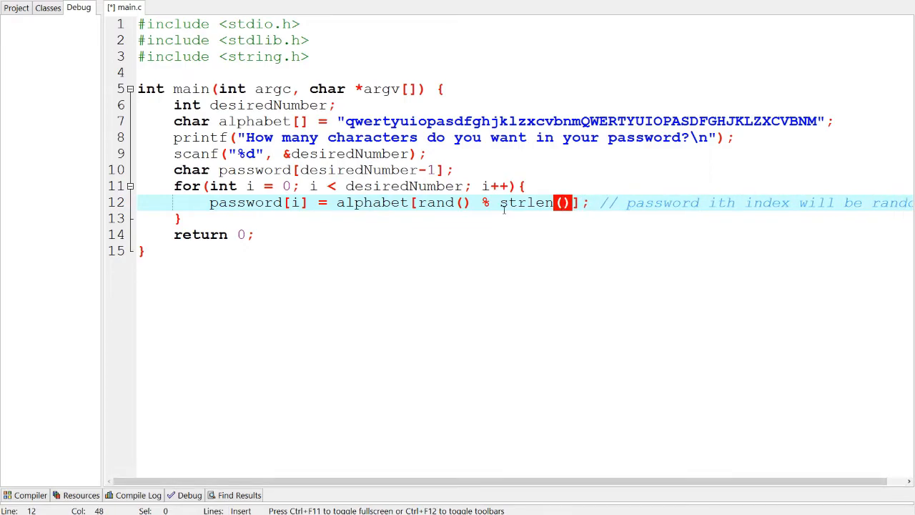
pyautogui.write('alphabet')
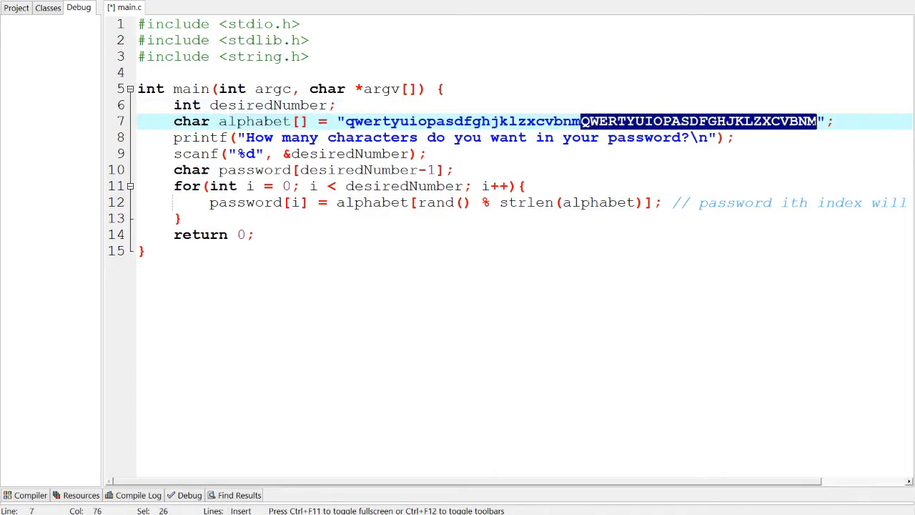
pyautogui.click(464, 202)
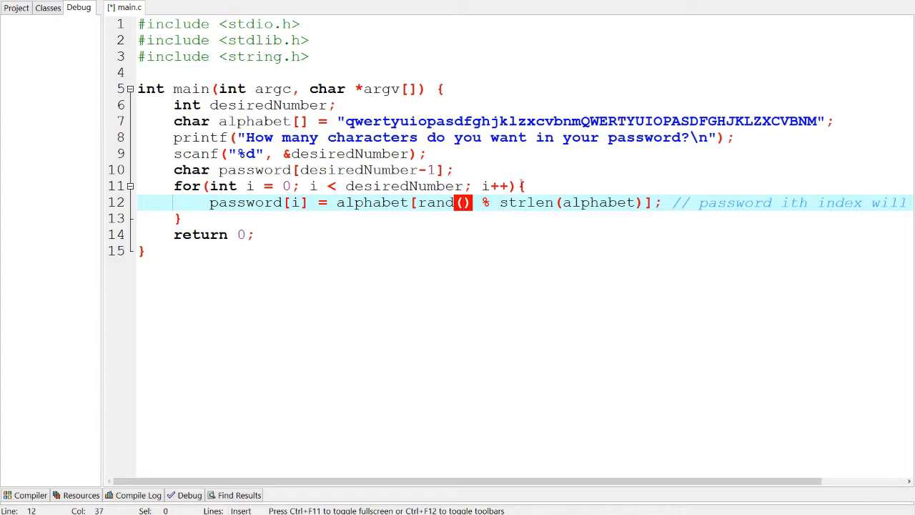
pyautogui.moveTo(463, 202)
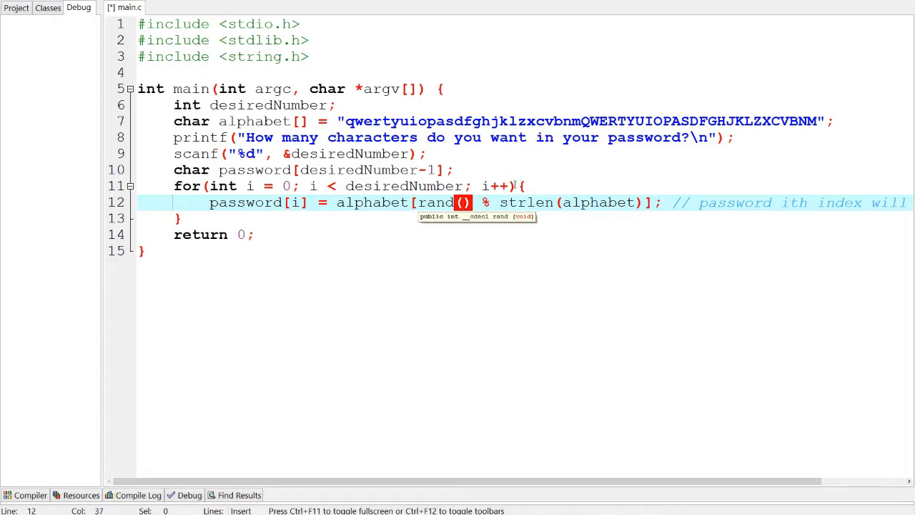
pyautogui.press('Return')
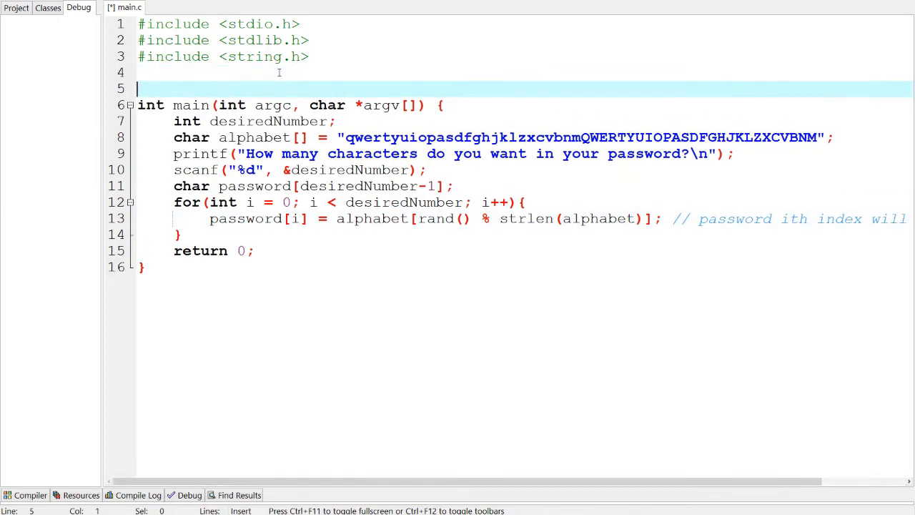
pyautogui.write('#')
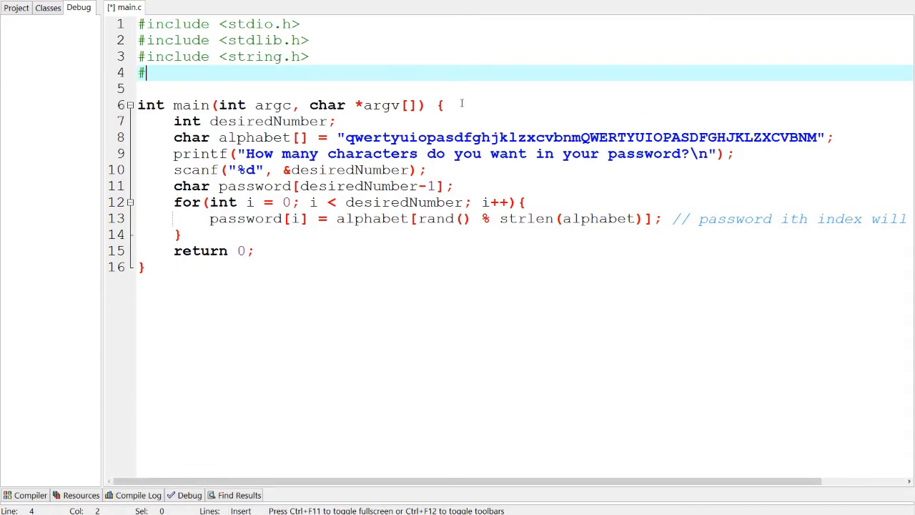
# Add #include <time.h> and srand(time(NULL)); as main's first statement.
pyautogui.write('include <>')
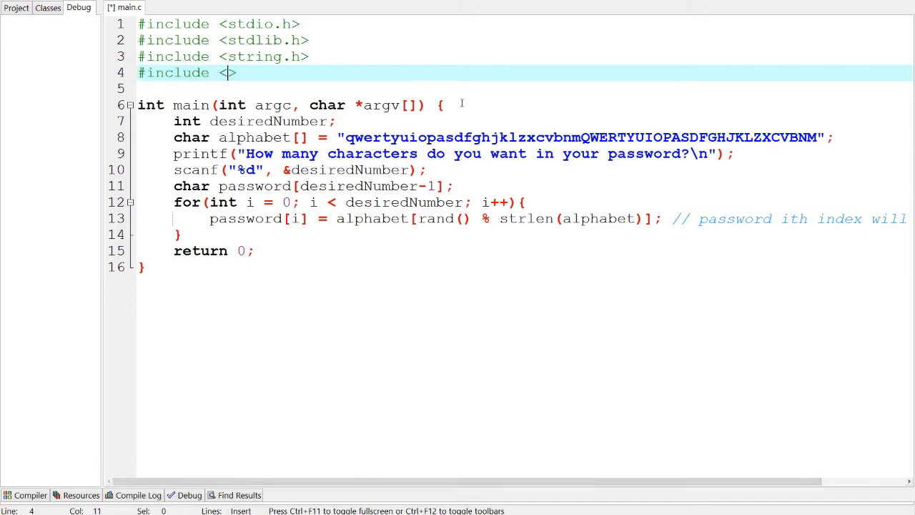
pyautogui.write('time.h')
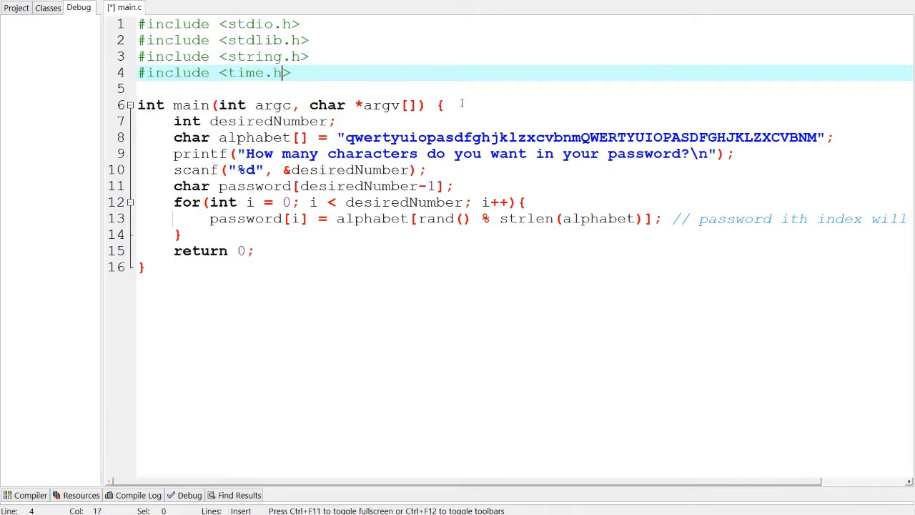
pyautogui.click(441, 106)
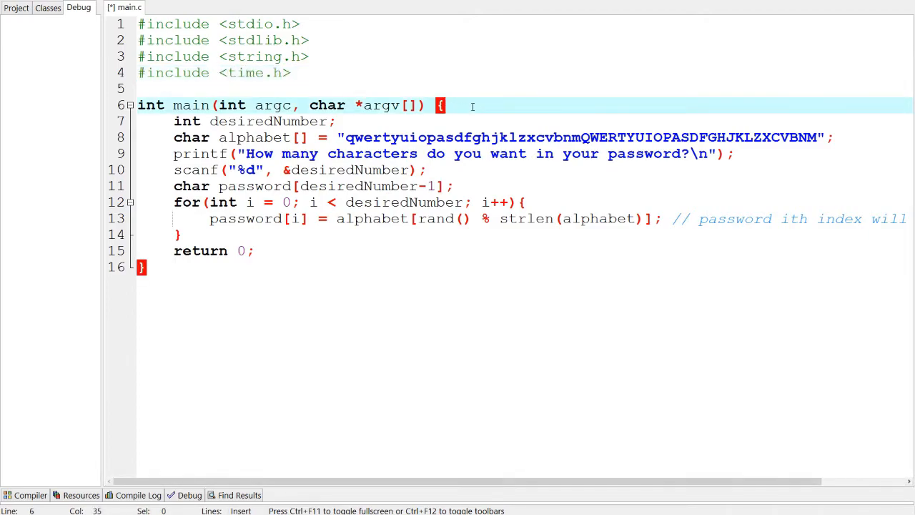
pyautogui.write('srand')
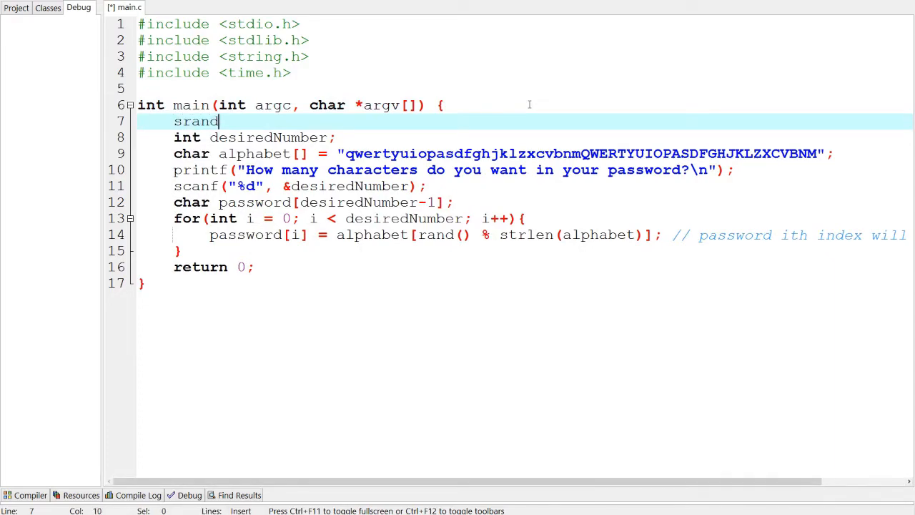
pyautogui.write('();')
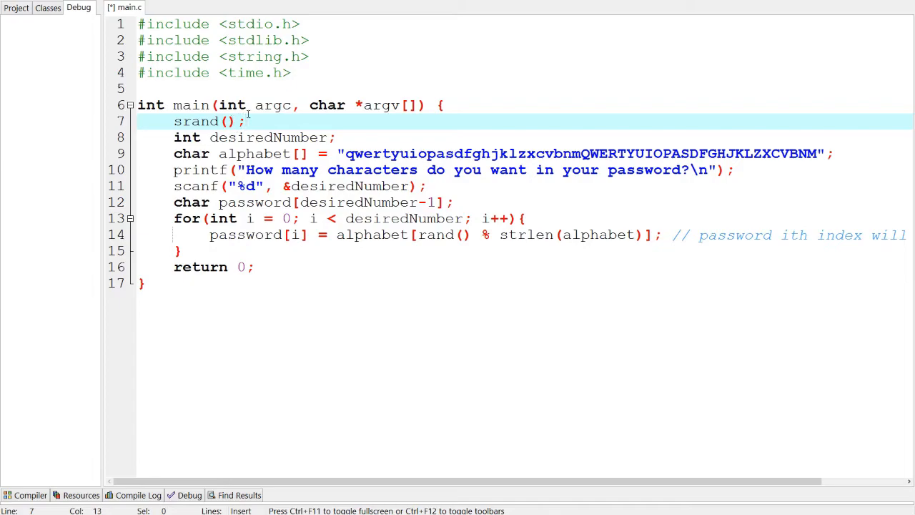
pyautogui.moveTo(248, 121)
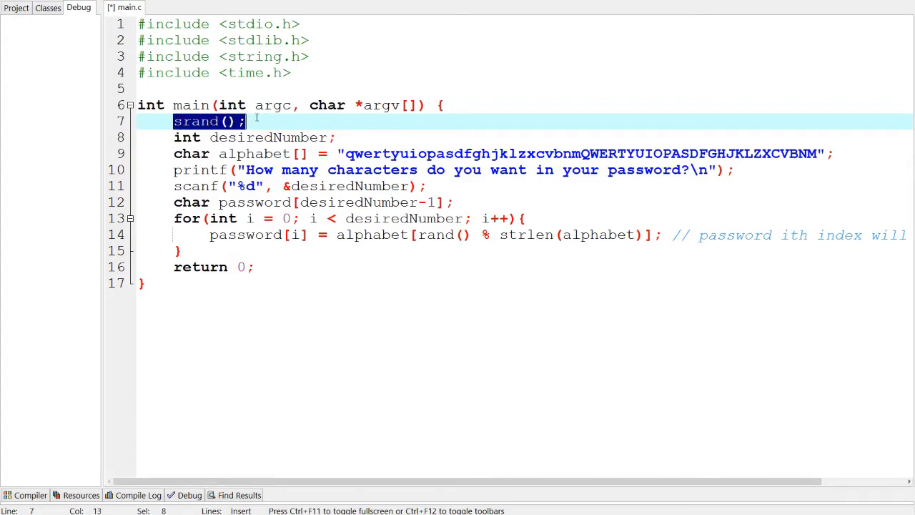
pyautogui.click(243, 120)
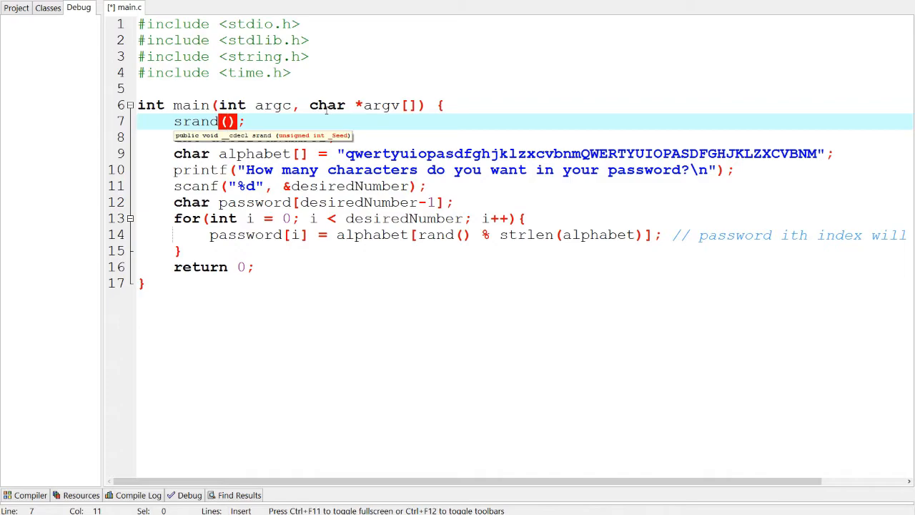
pyautogui.write('time(NULL')
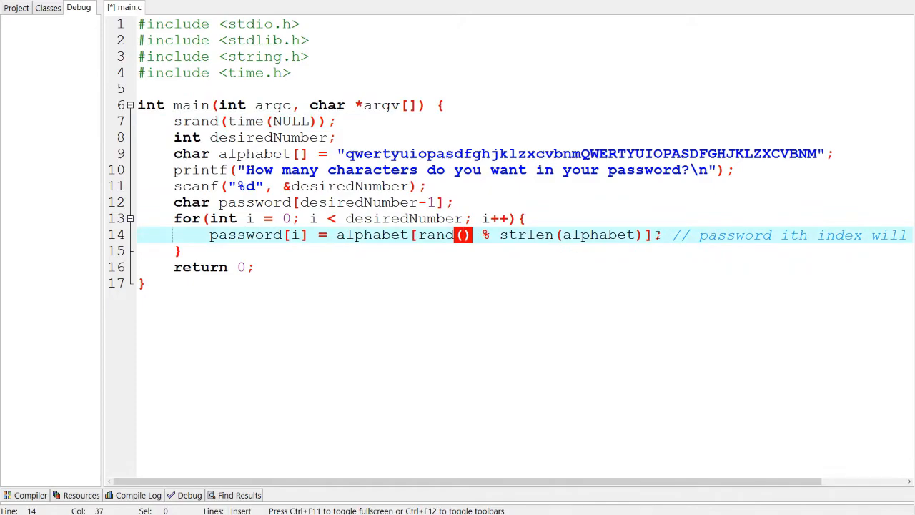
pyautogui.moveTo(440, 234)
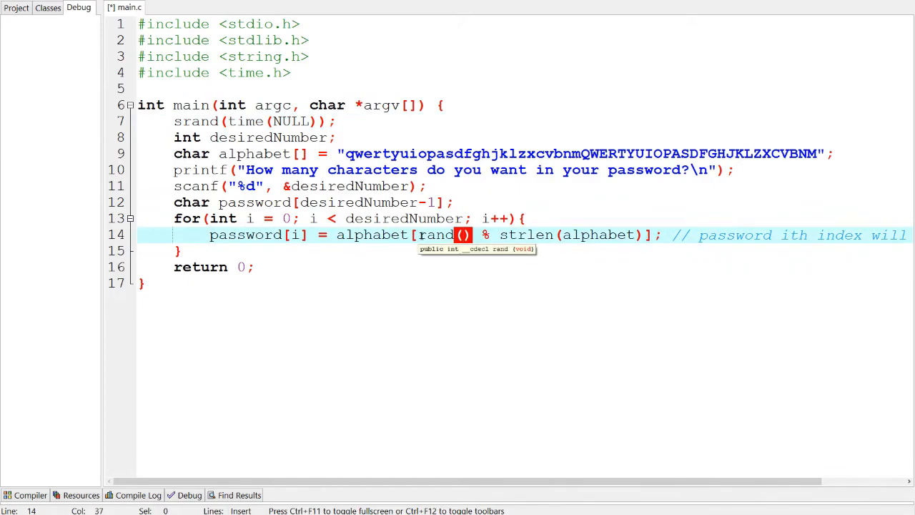
# Add printf("%s", password); after the loop's closing brace.
pyautogui.doubleClick(436, 235)
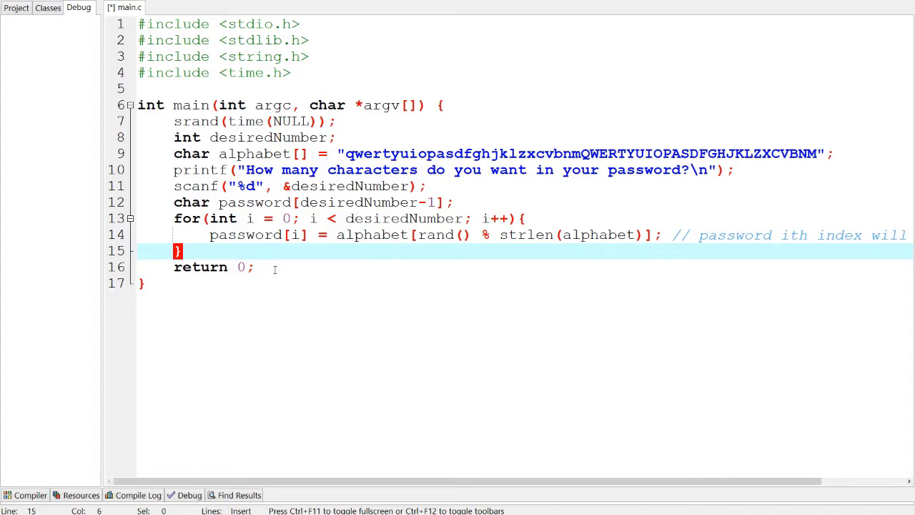
pyautogui.write('print')
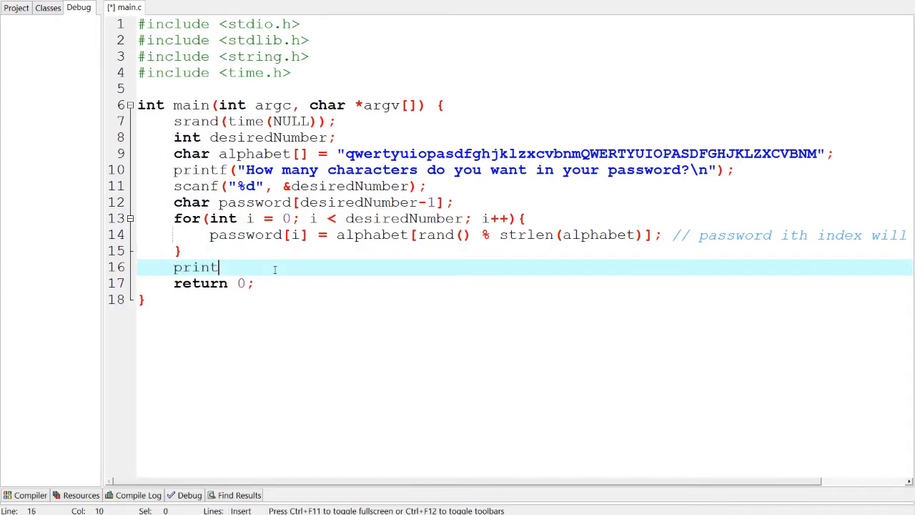
pyautogui.write('f("%s", );')
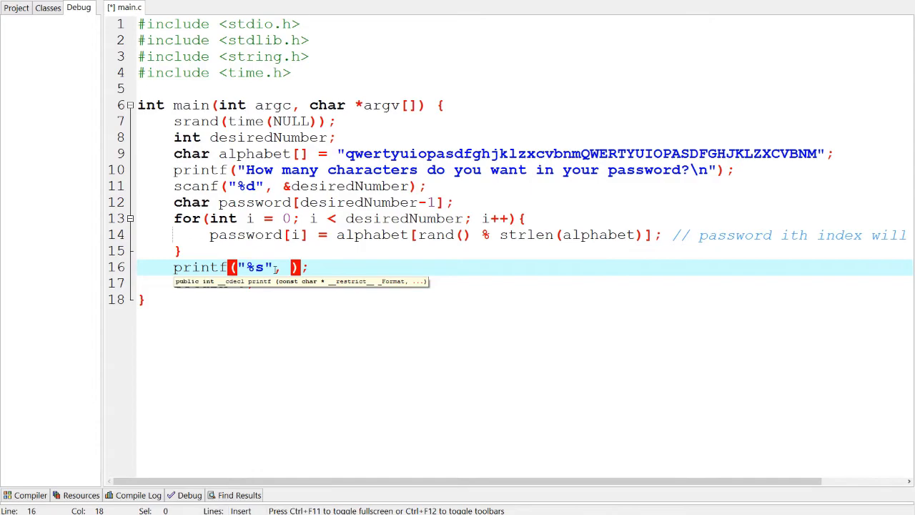
pyautogui.write('password')
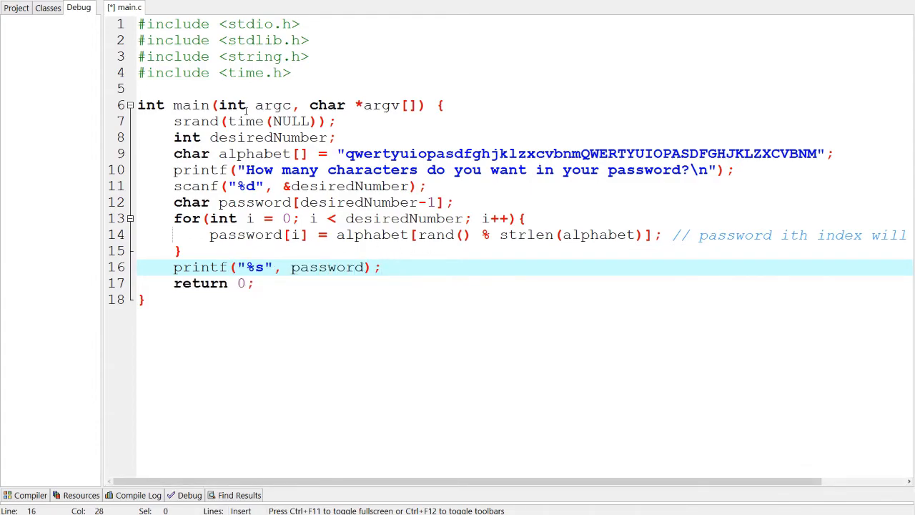
# Move the console showing the new random password, then close it.
pyautogui.moveTo(173, 121); pyautogui.dragTo(383, 266)
pyautogui.write('10')
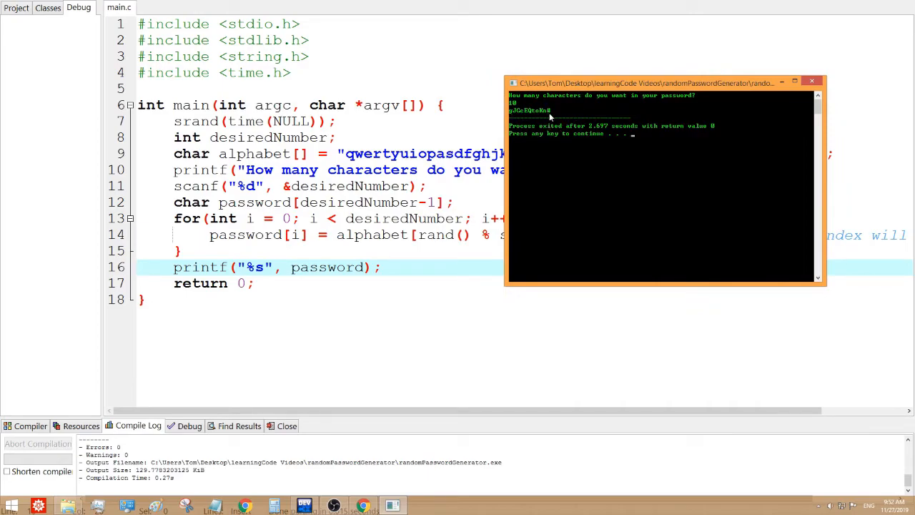
pyautogui.moveTo(554, 117)
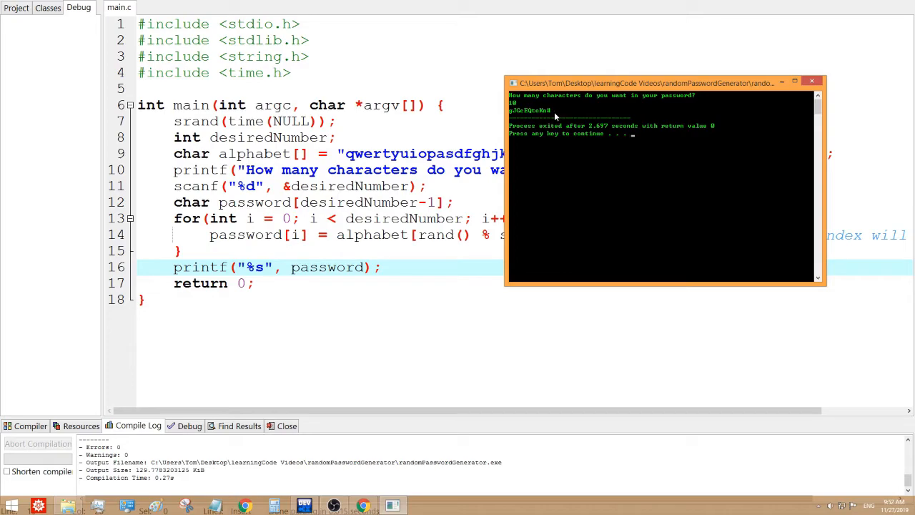
pyautogui.moveTo(556, 117)
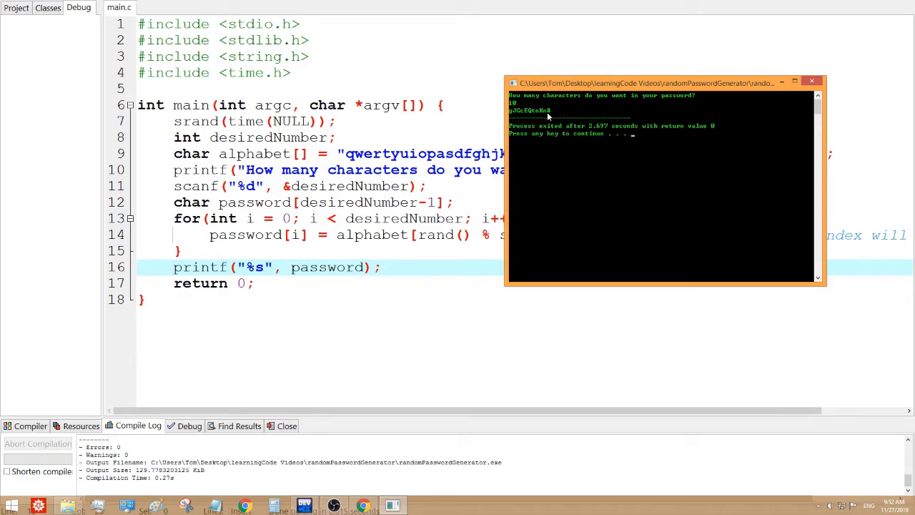
pyautogui.moveTo(548, 117)
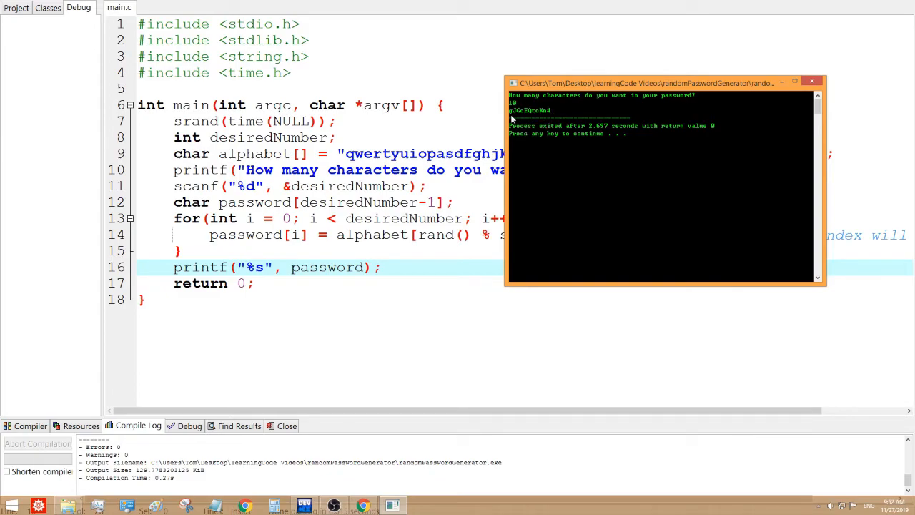
pyautogui.moveTo(739, 123)
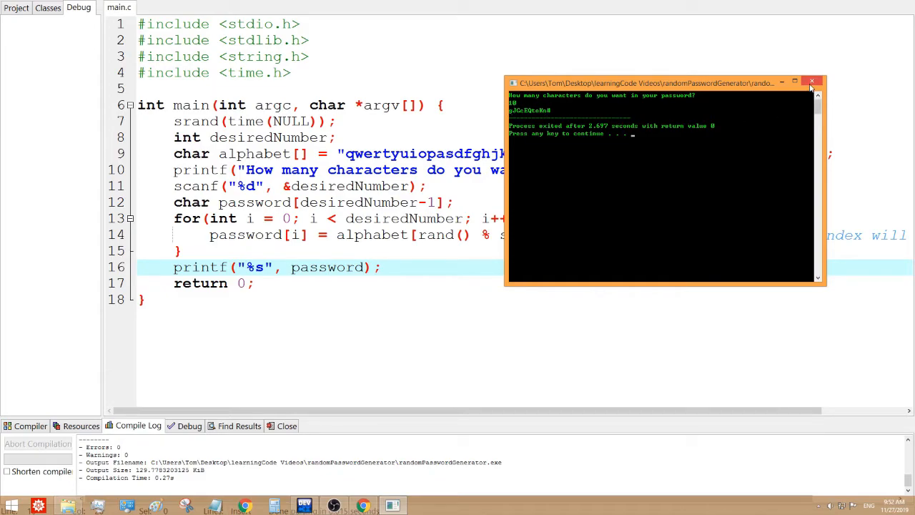
pyautogui.click(811, 83)
pyautogui.write('10')
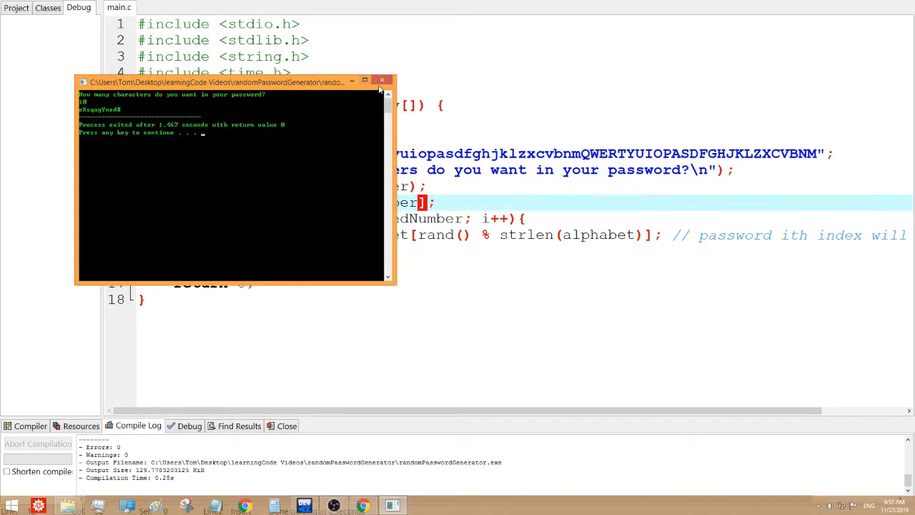
pyautogui.click(381, 80)
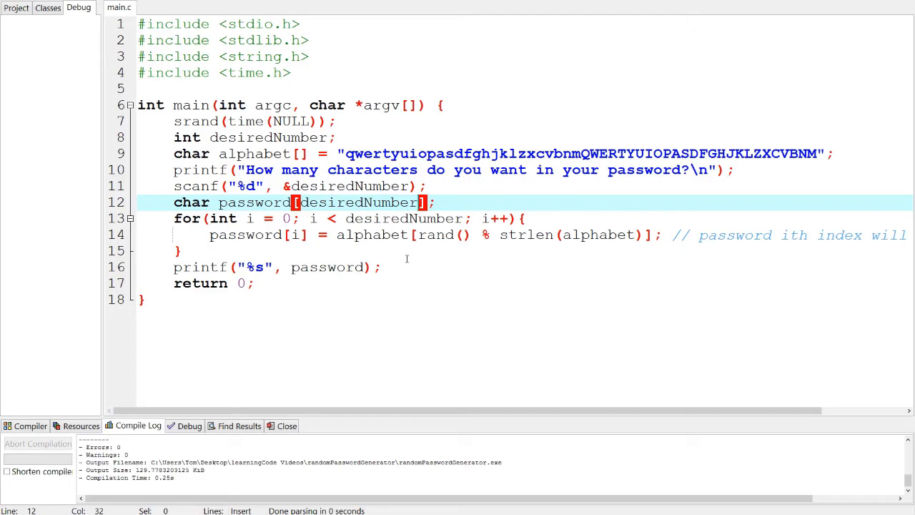
pyautogui.moveTo(426, 234)
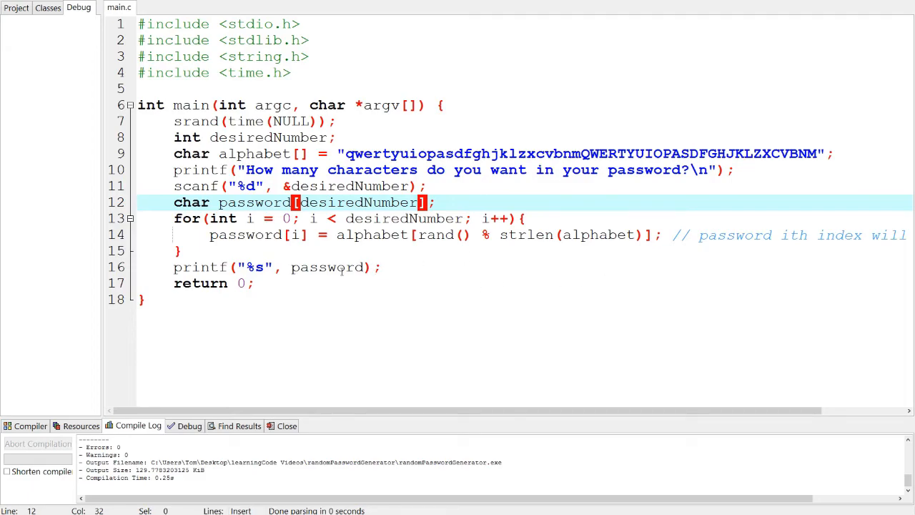
pyautogui.click(665, 234)
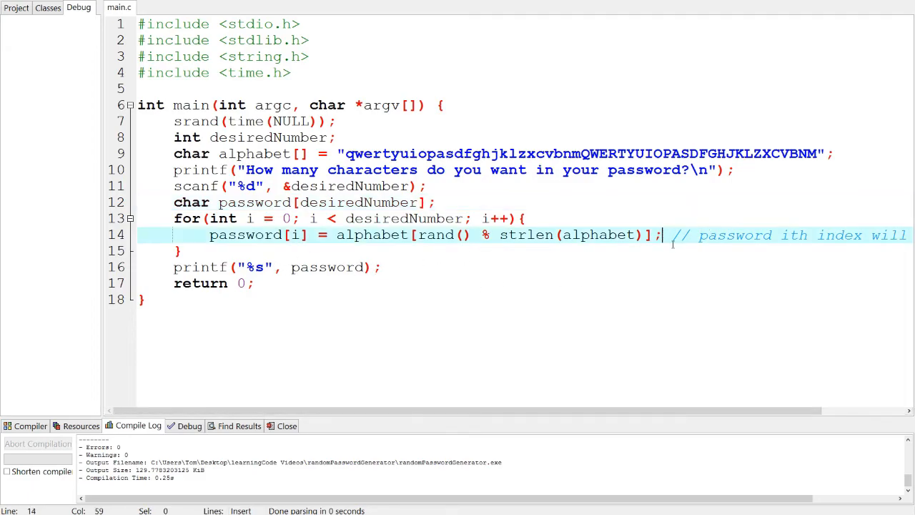
pyautogui.press('Return')
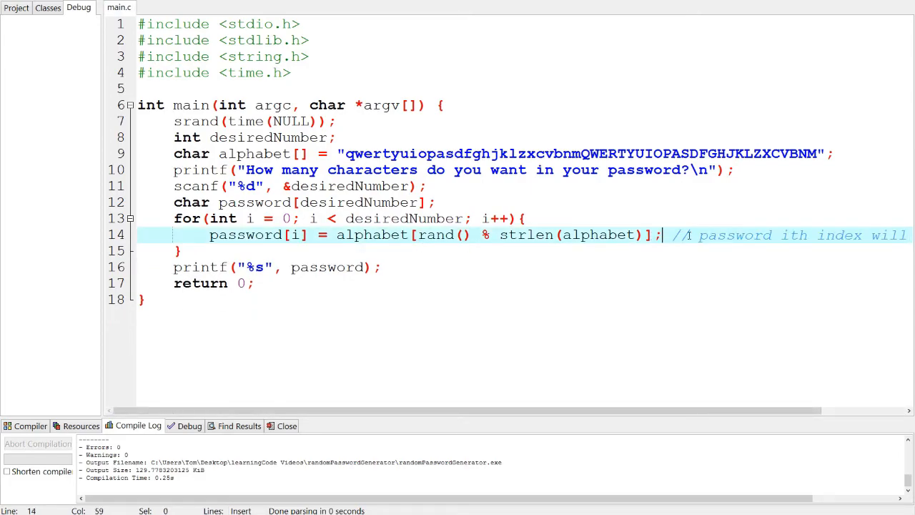
# Split the comment and add a printf of password[i] inside the loop.
pyautogui.press('Return')
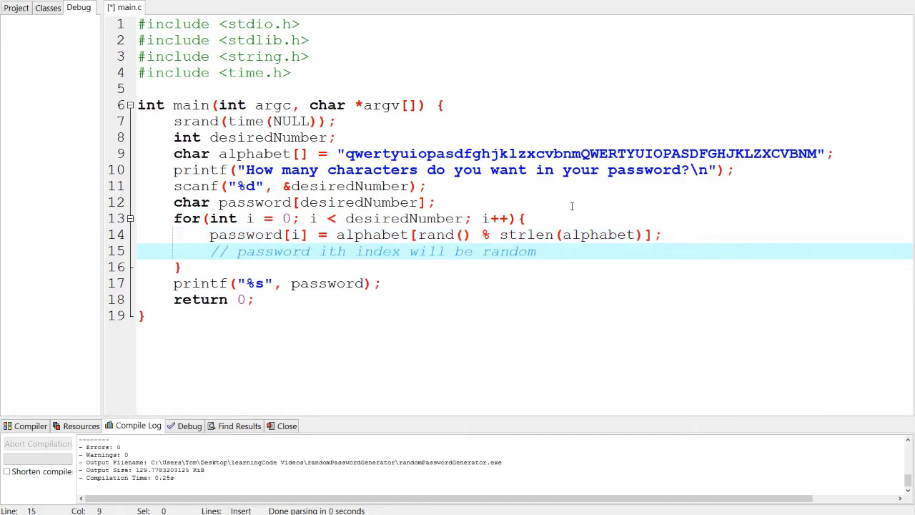
pyautogui.press('Return')
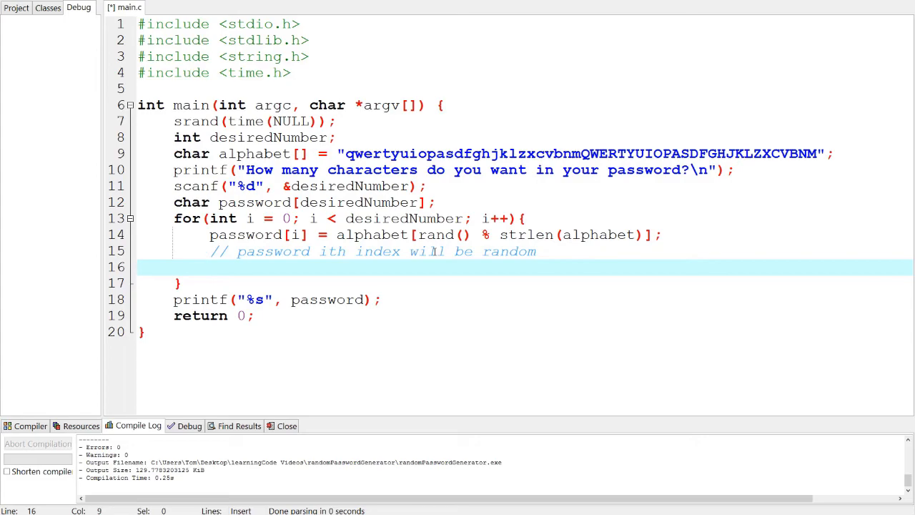
pyautogui.write('printf()')
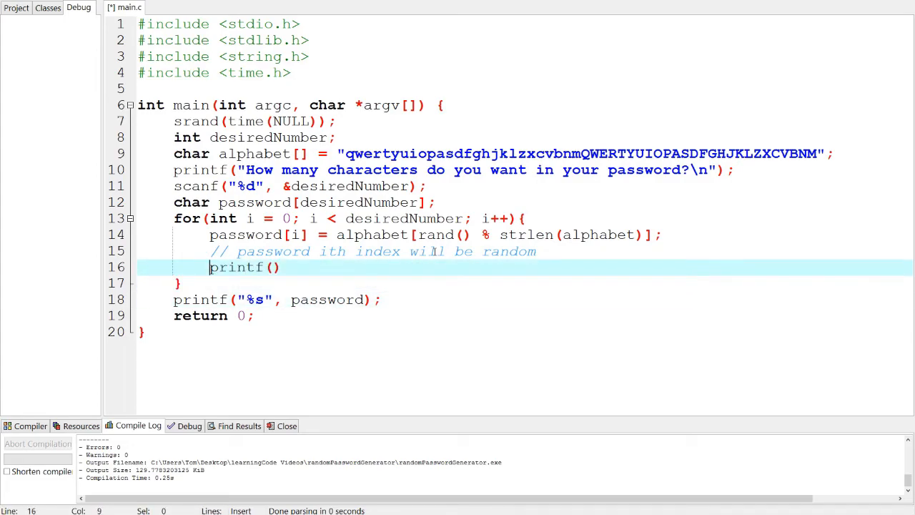
pyautogui.write('();')
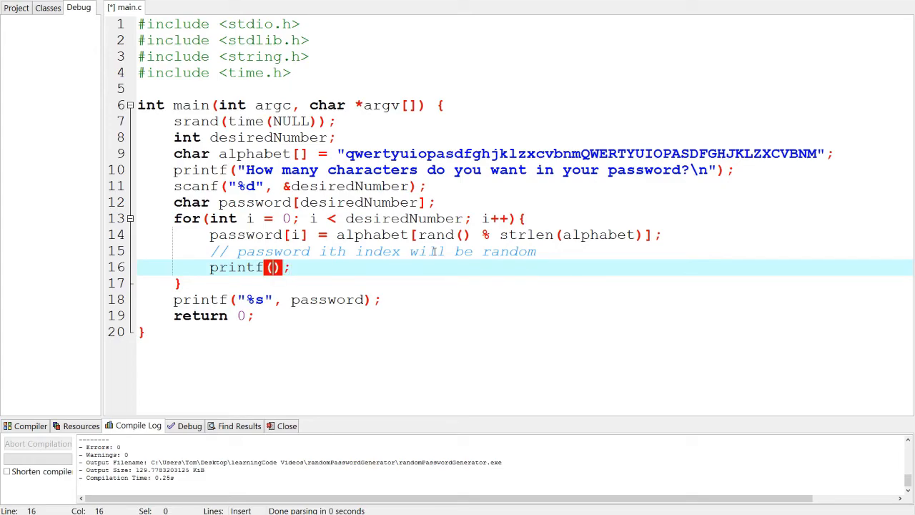
pyautogui.write('"%d"')
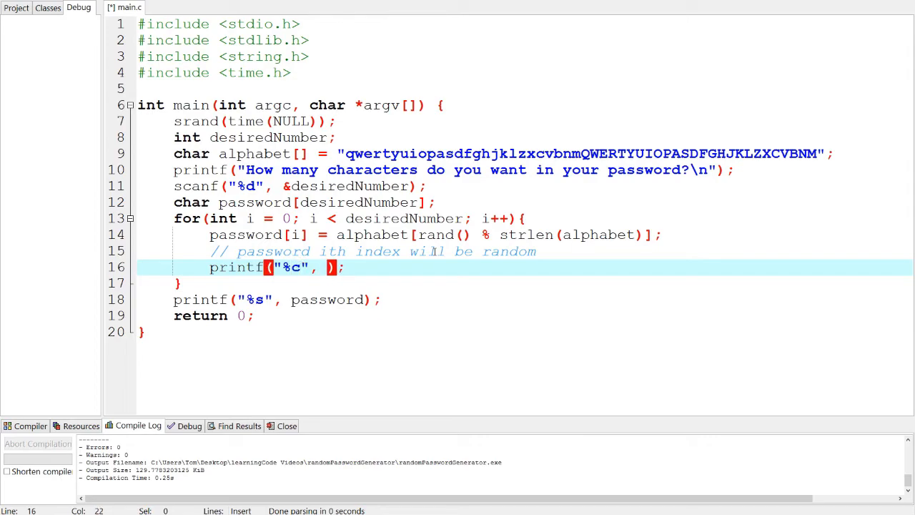
pyautogui.write('pas')
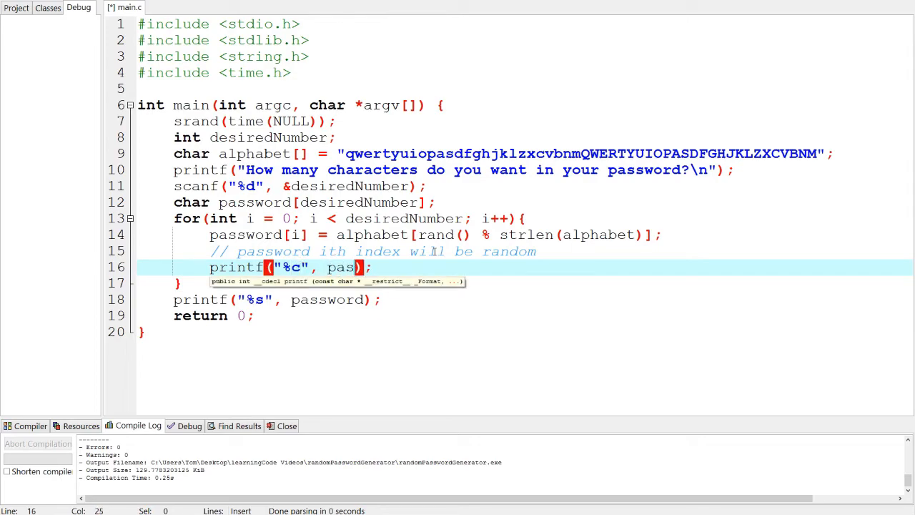
pyautogui.write('sword[i]')
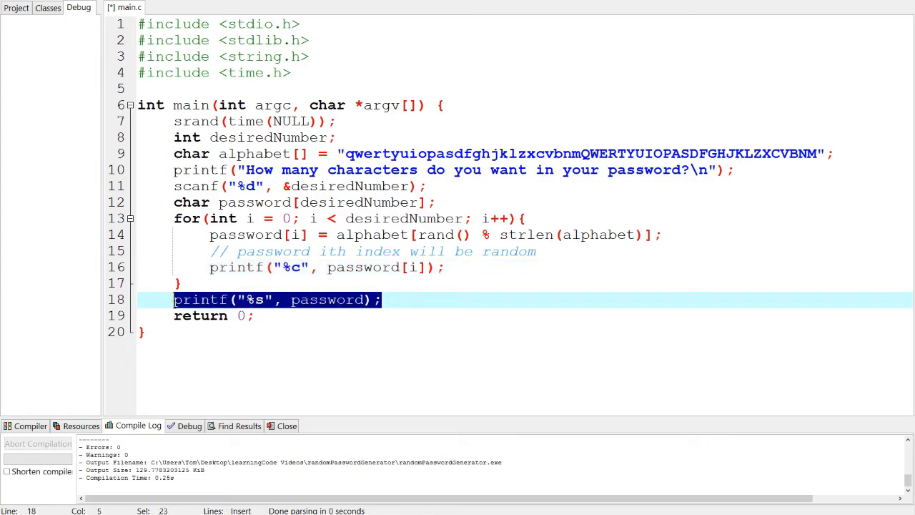
# Comment out the whole-string %s printf and compile and run the program.
pyautogui.write('//')
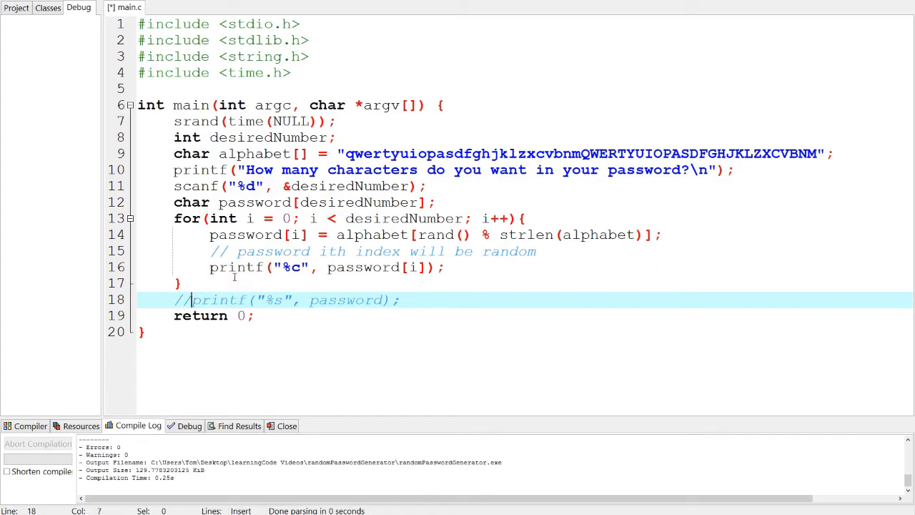
pyautogui.click(178, 283)
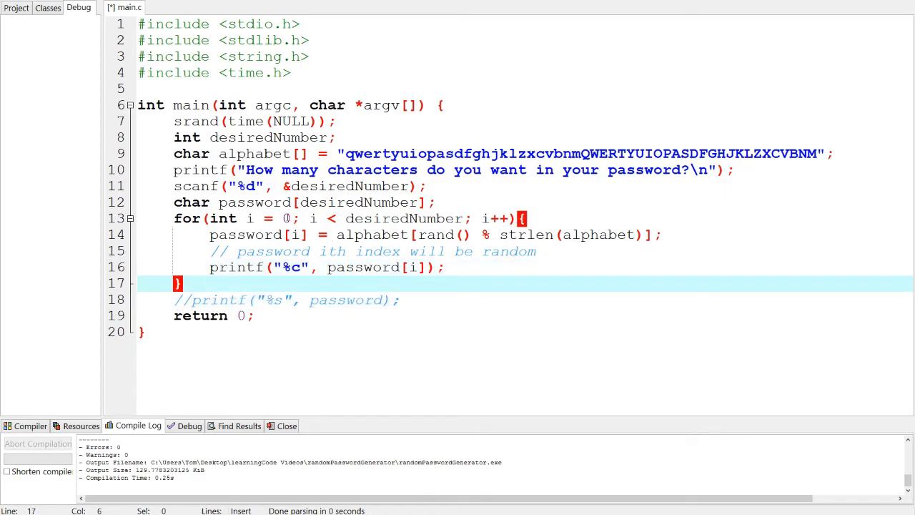
pyautogui.click(458, 218)
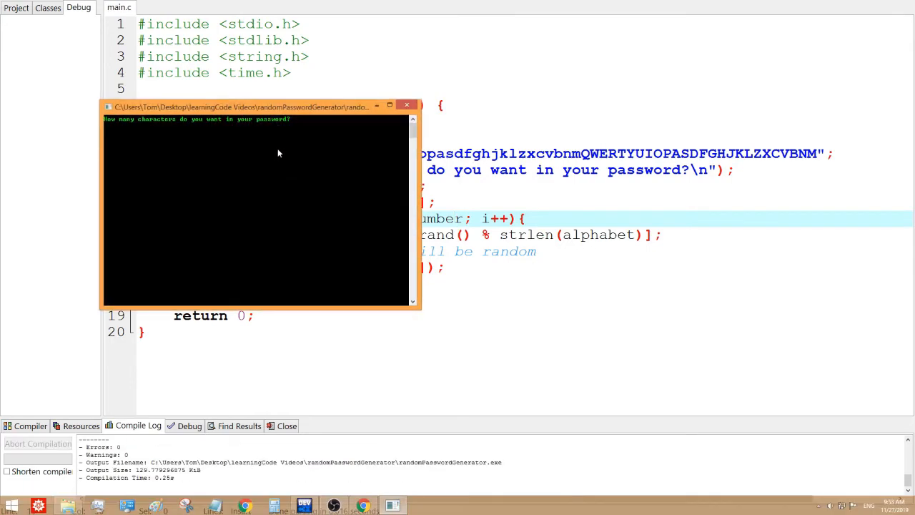
# Enter 10 to print a 10-character password, then move and close the console.
pyautogui.write('10')
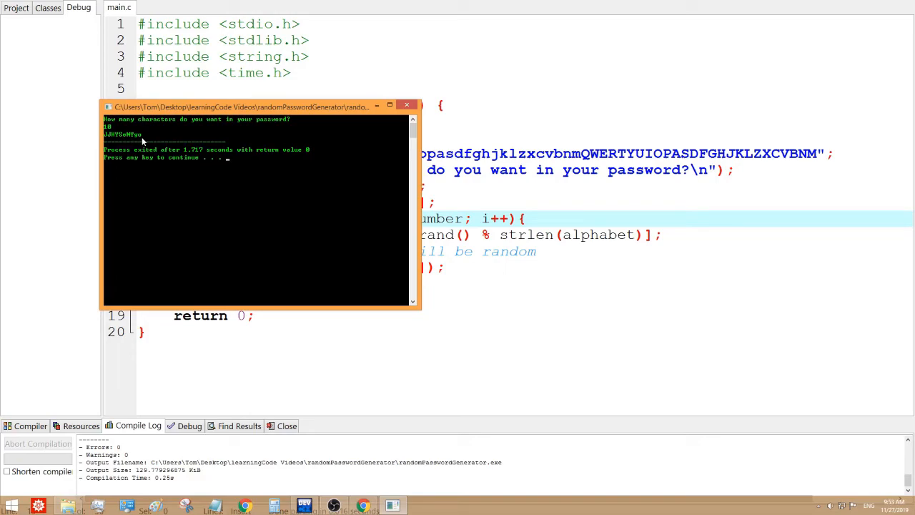
pyautogui.moveTo(250, 106); pyautogui.dragTo(479, 140)
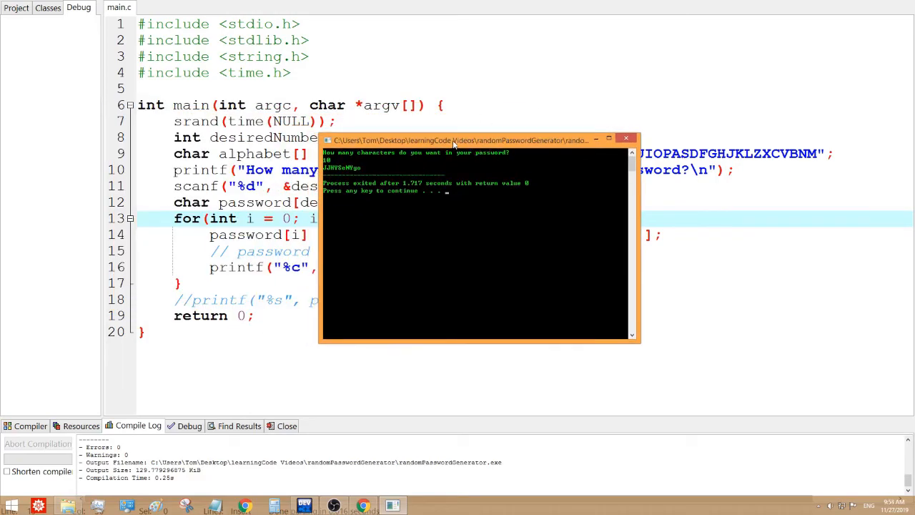
pyautogui.click(625, 138)
pyautogui.write('1000')
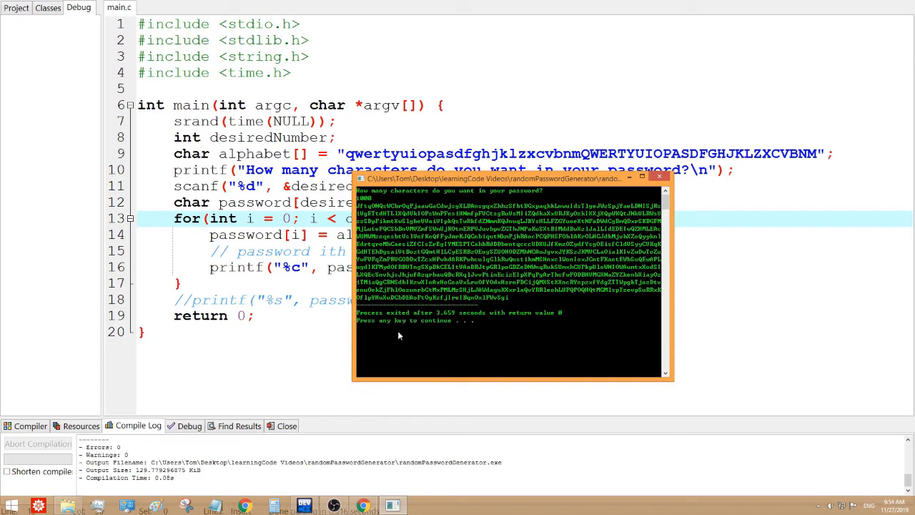
pyautogui.moveTo(491, 267)
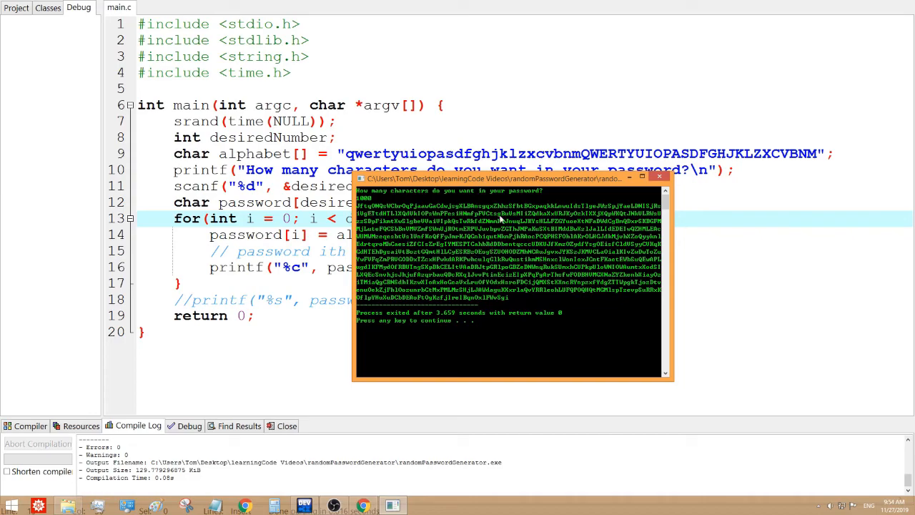
pyautogui.moveTo(544, 240)
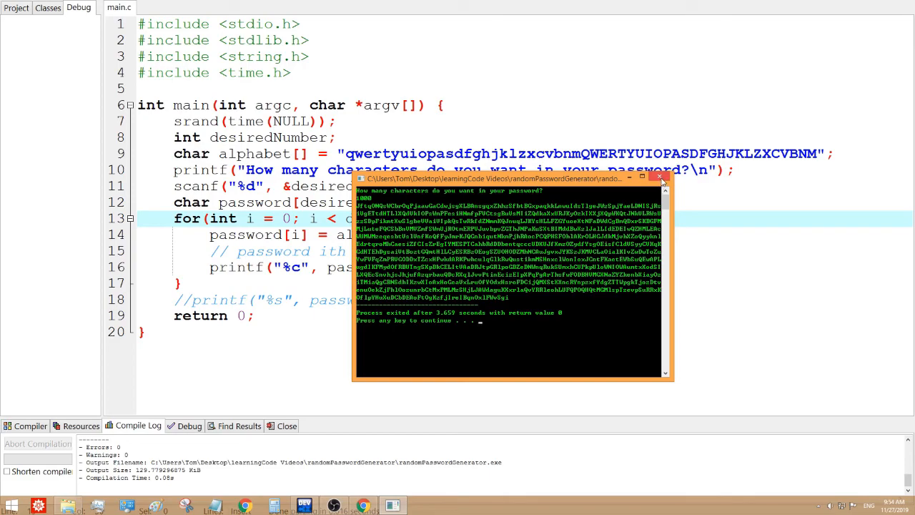
# Close the console and append !@#$%^& to the alphabet string on line 9.
pyautogui.click(659, 176)
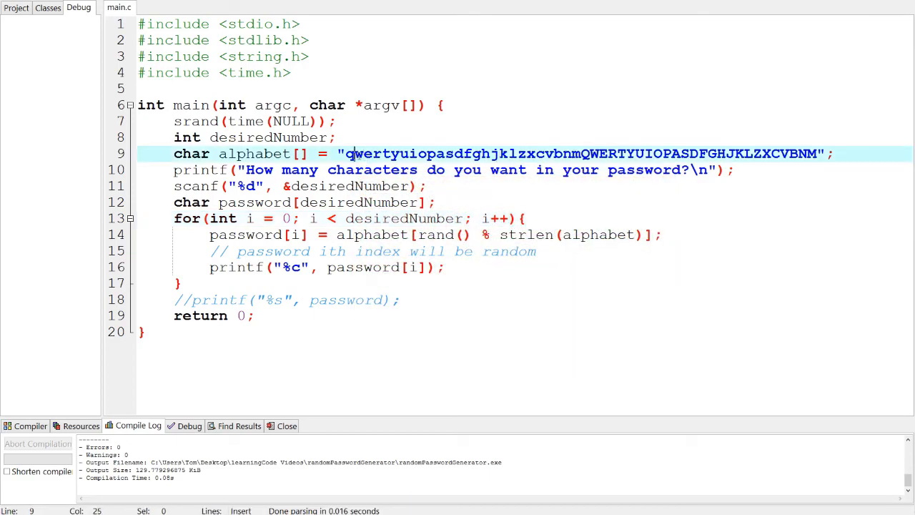
pyautogui.click(825, 153)
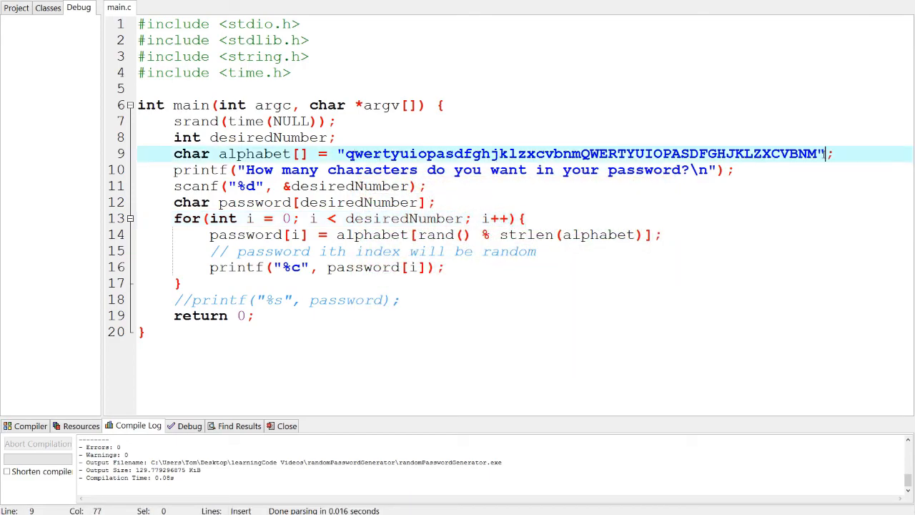
pyautogui.write('!@#$%^&')
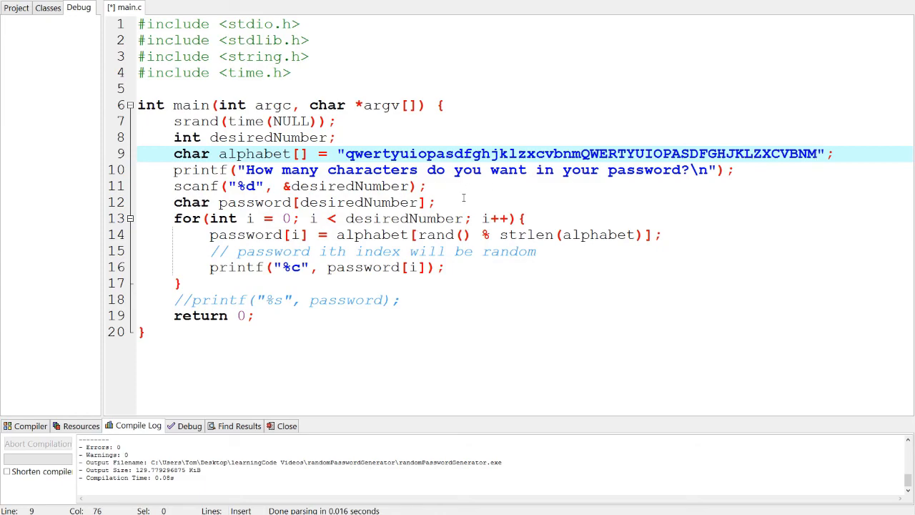
pyautogui.moveTo(465, 277)
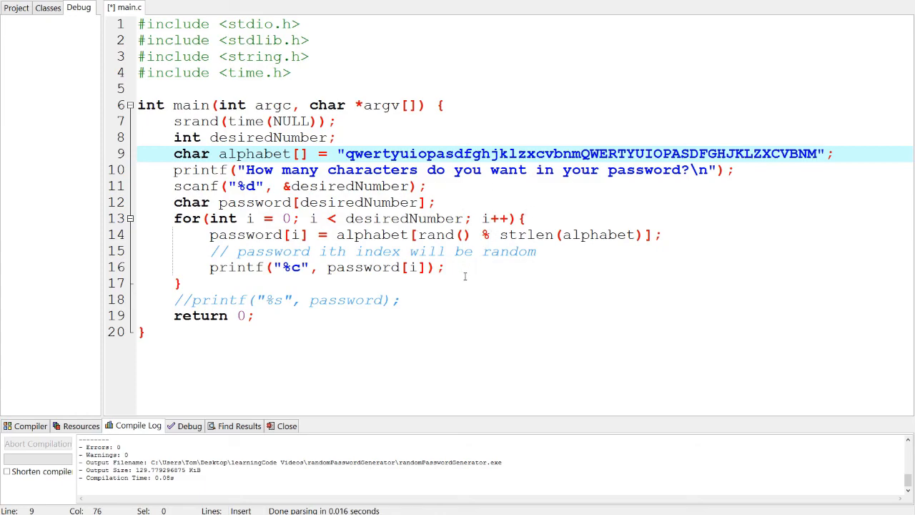